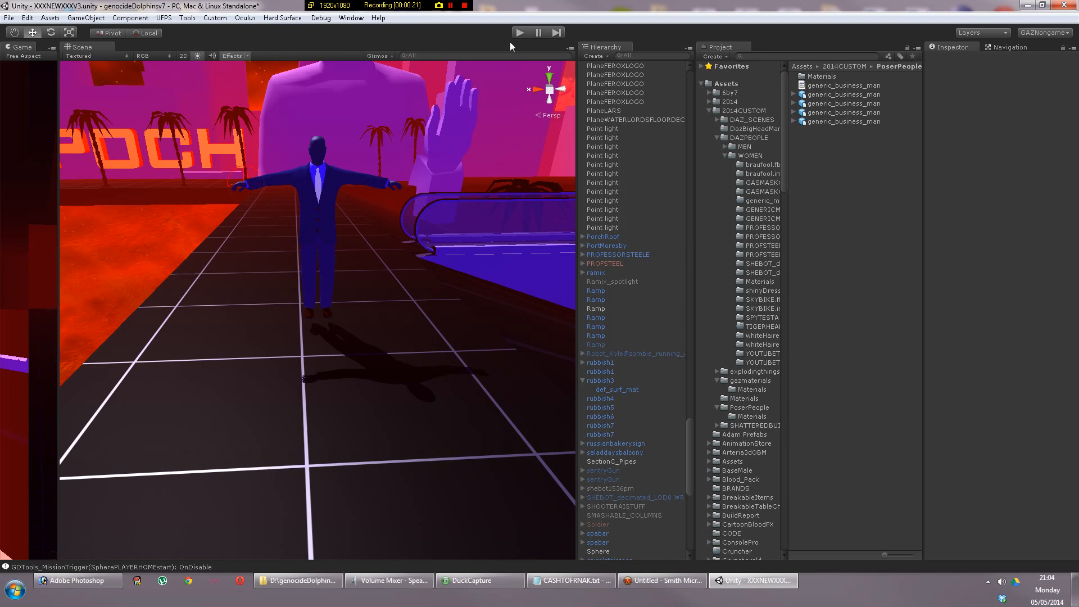
mouse_move(351, 18)
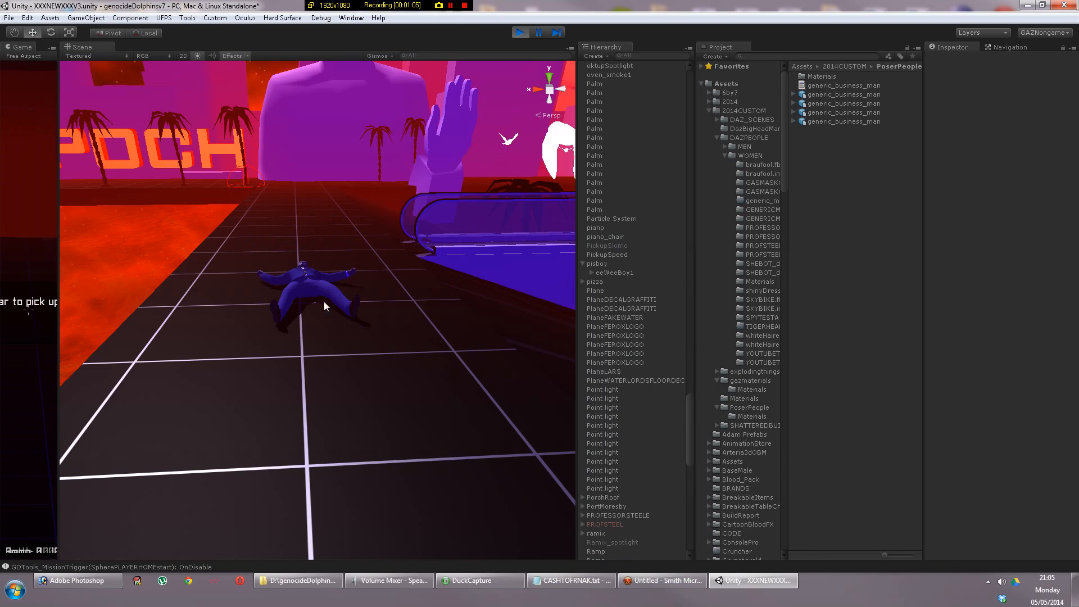
left_click(315, 289)
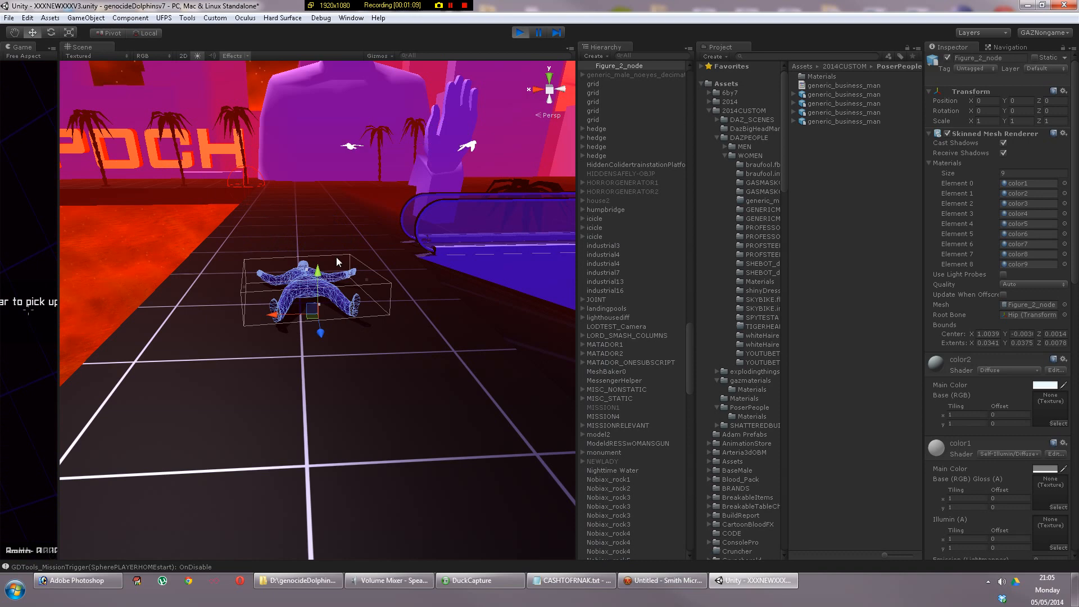
left_click_drag(337, 262, 251, 190)
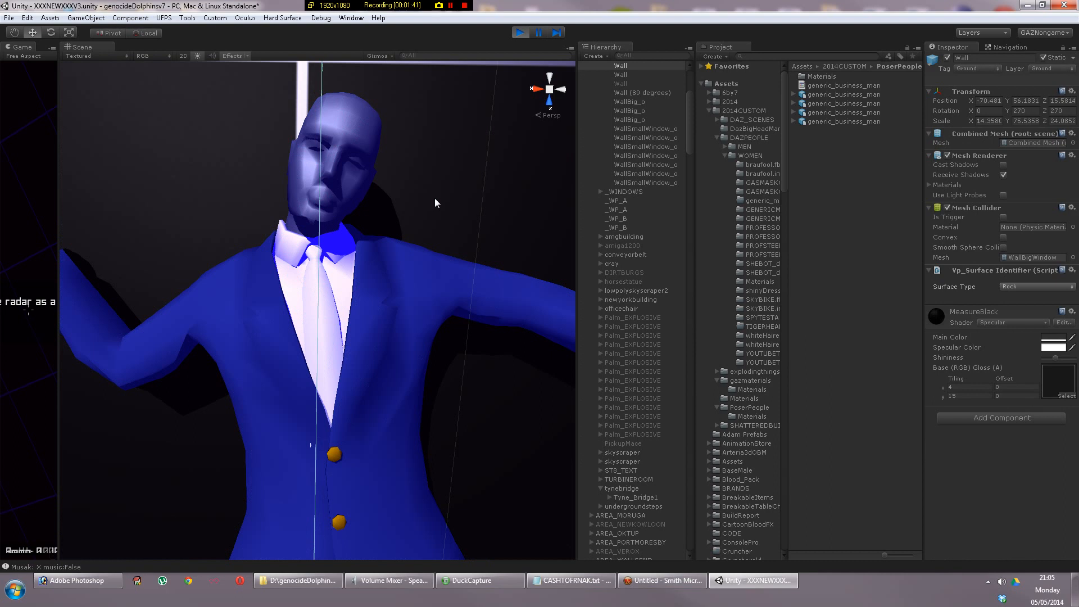
mouse_move(431, 194)
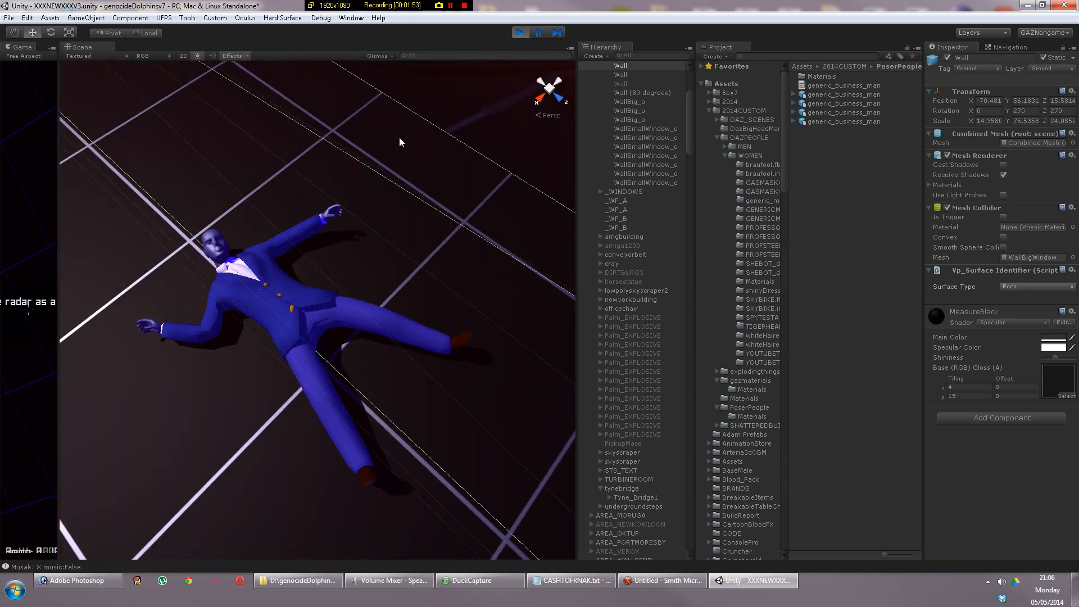
left_click(521, 33)
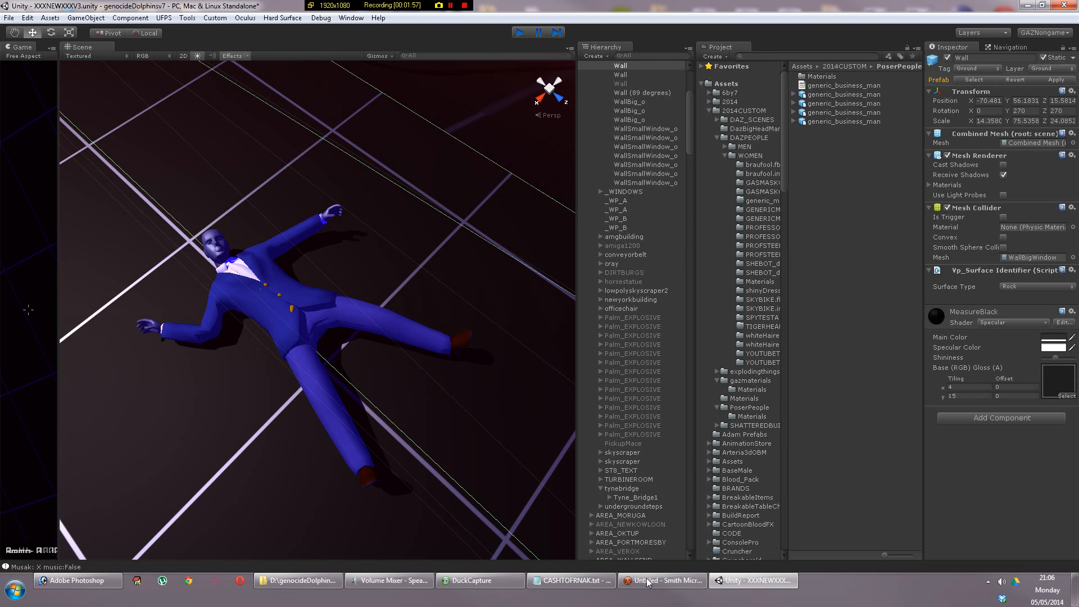
Switch to Poser Pro and show the content library instead of search results
left_click(663, 580)
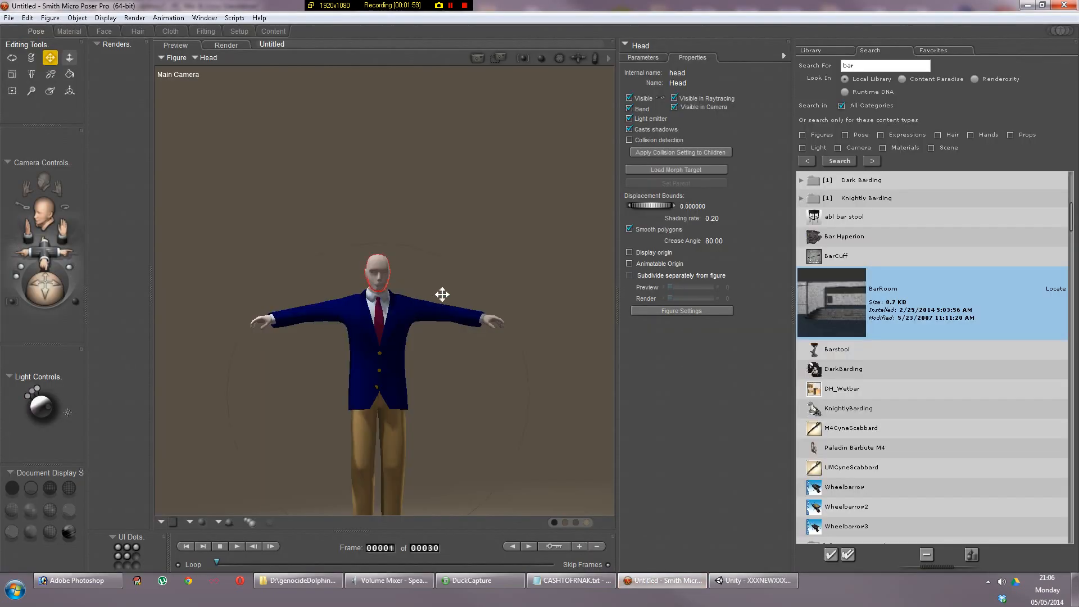
mouse_move(839, 105)
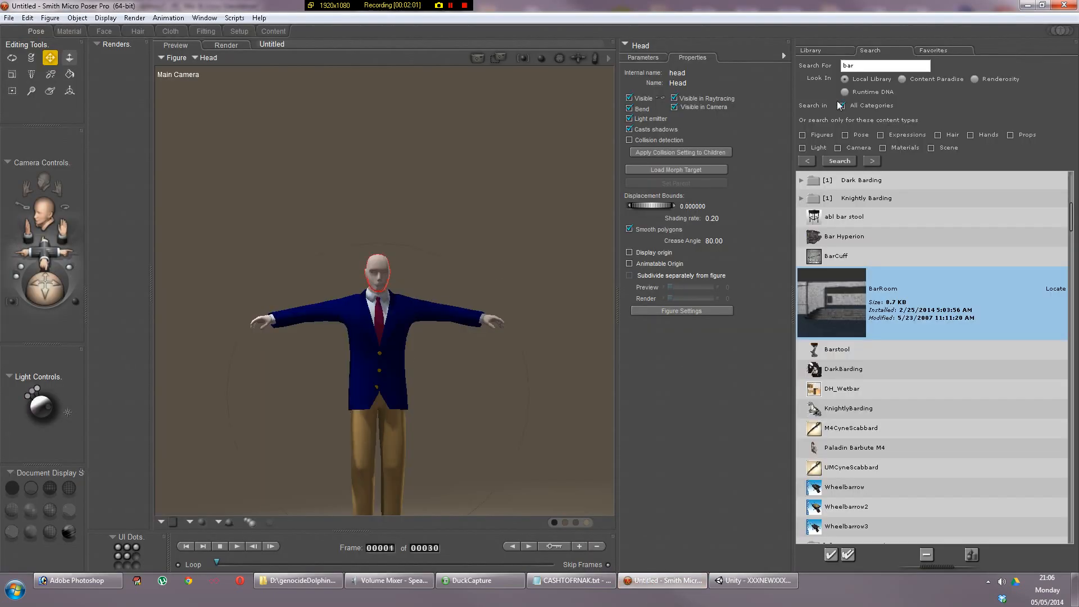
left_click(810, 50)
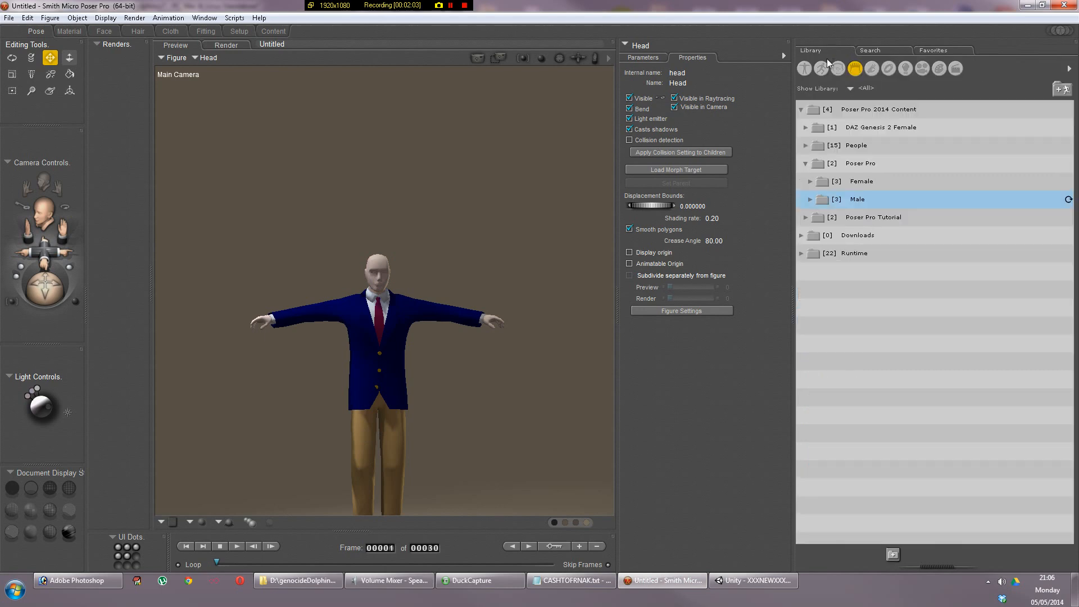
mouse_move(806, 194)
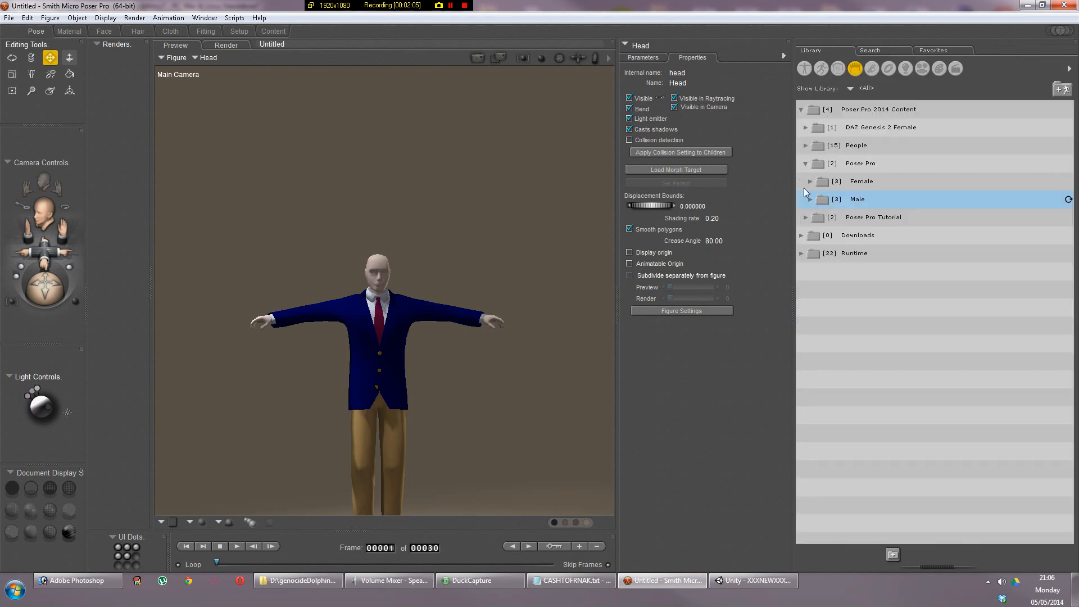
left_click(810, 199)
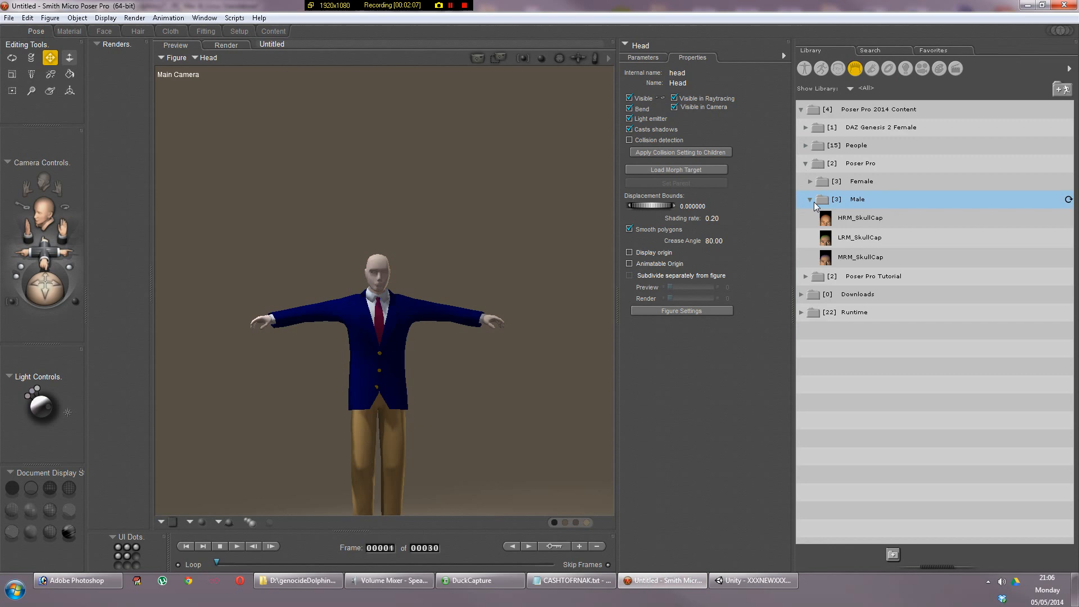
left_click(810, 200)
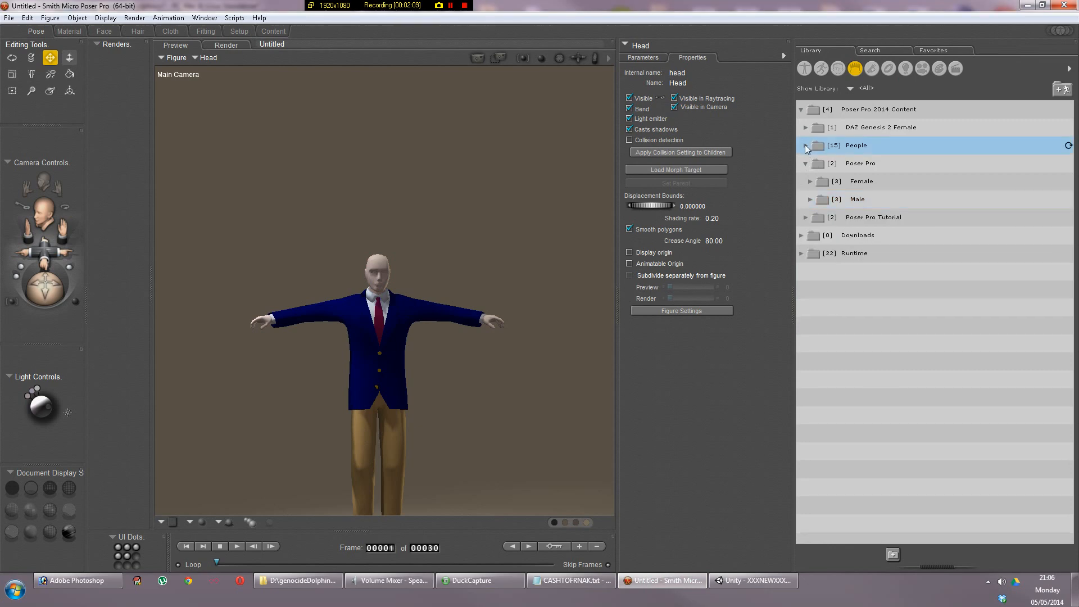
Browse the People, Poser Originals and Male folders, then open the Figures category
left_click(806, 145)
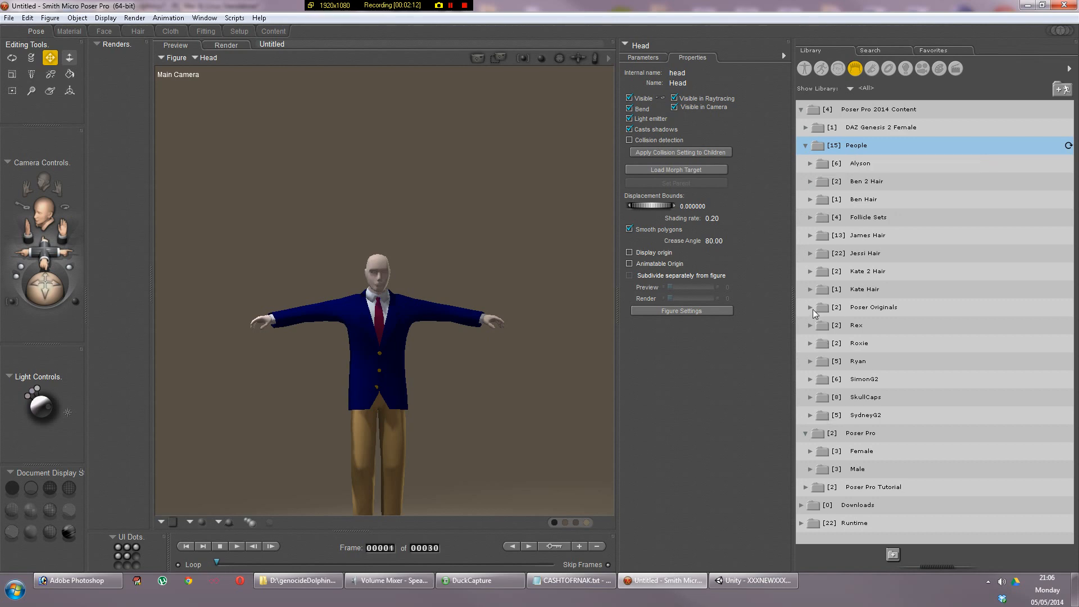
left_click(811, 307)
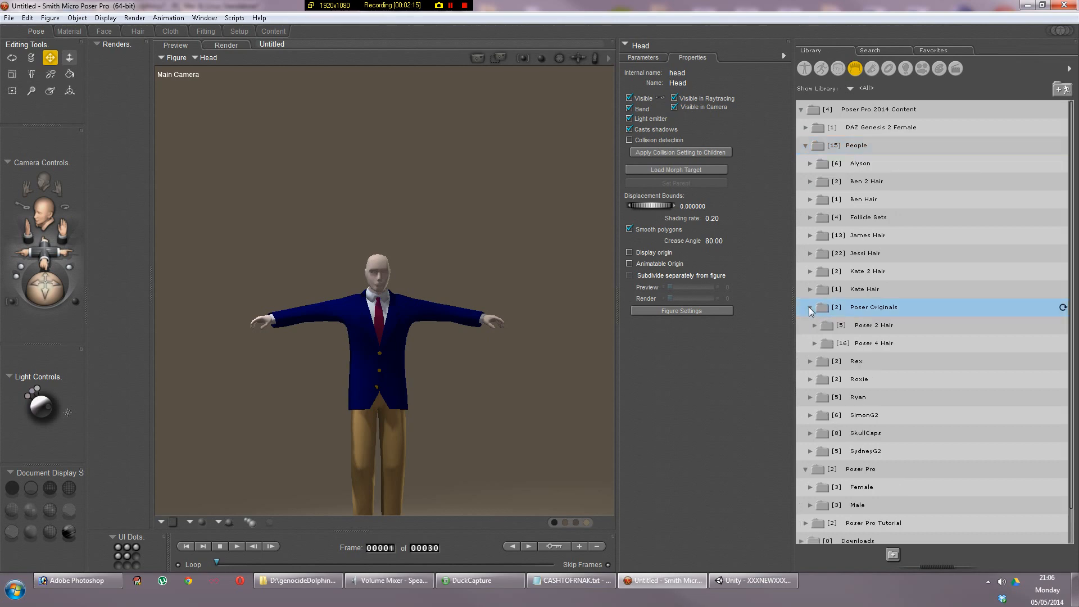
left_click(810, 307)
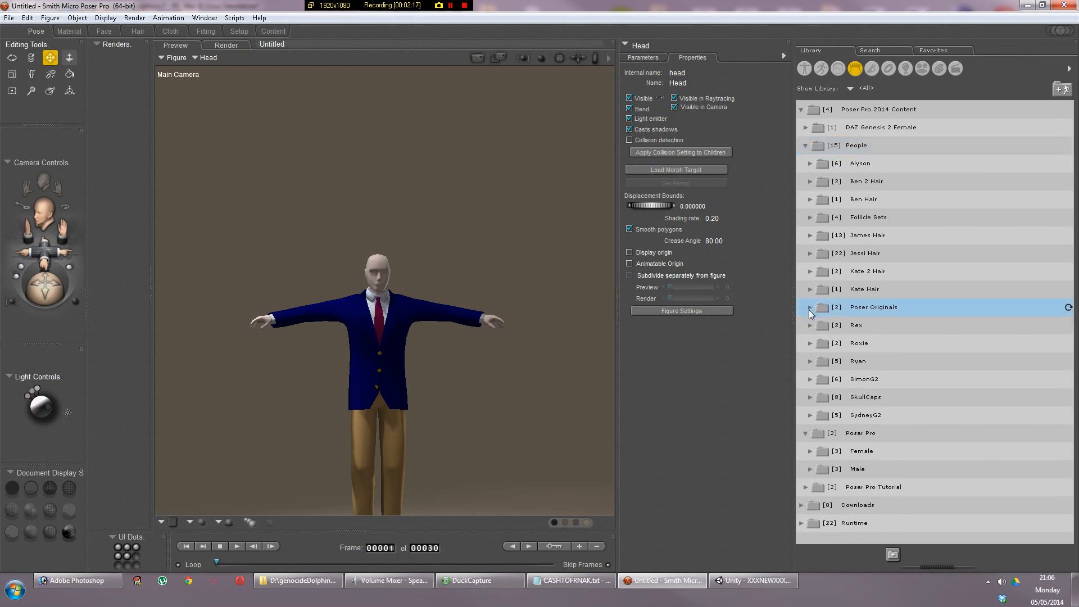
left_click(810, 469)
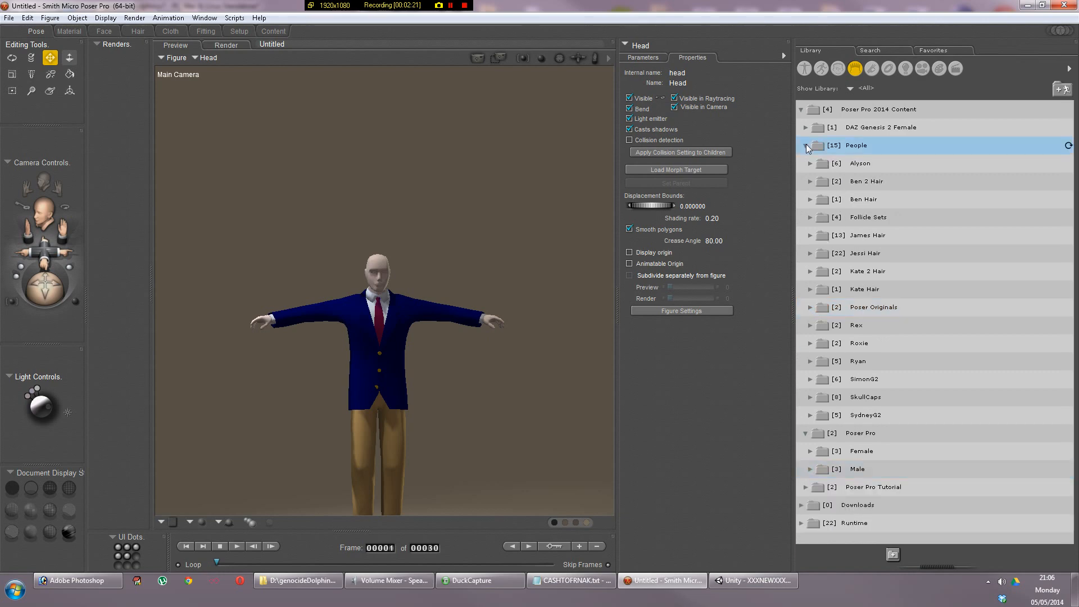
left_click(811, 145)
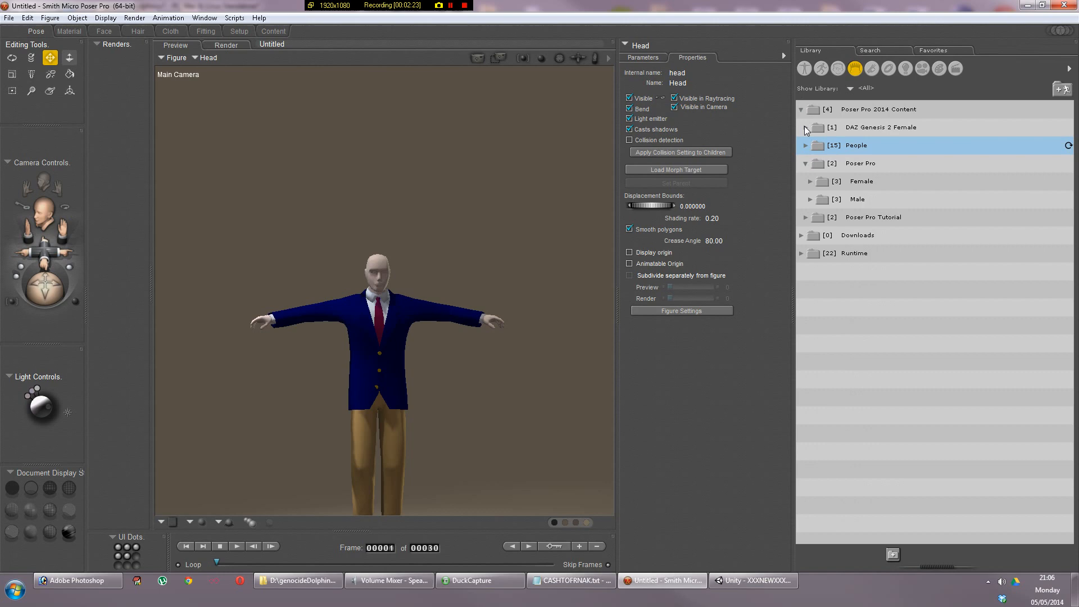
left_click(805, 199)
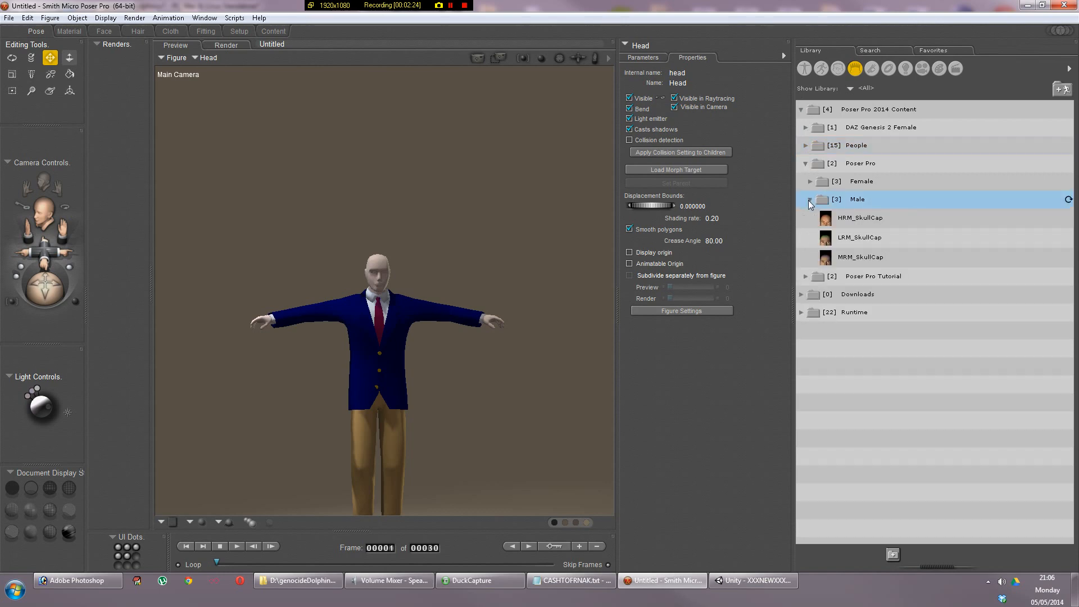
left_click(810, 202)
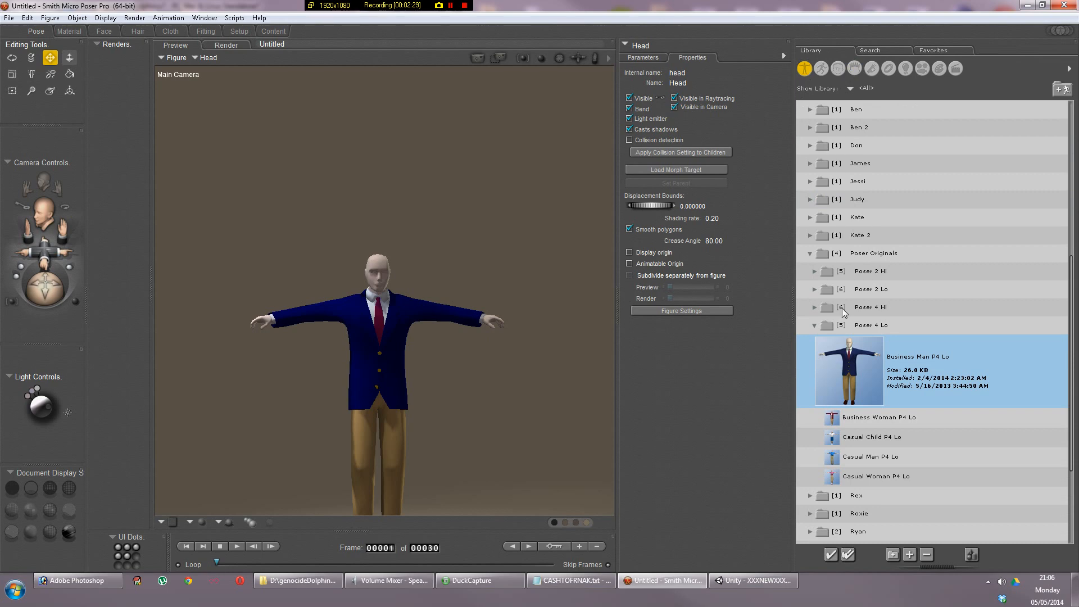
Find Business Man P4 Lo in People > Poser Originals > Poser 4 Lo and bring up the File commands
scroll("up", 3)
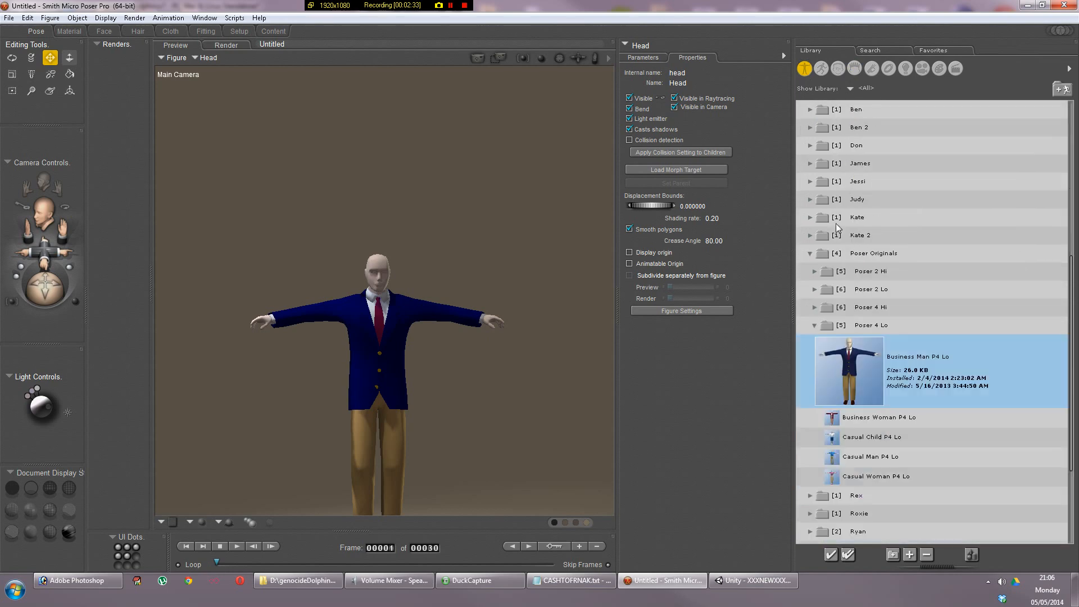
mouse_move(880, 347)
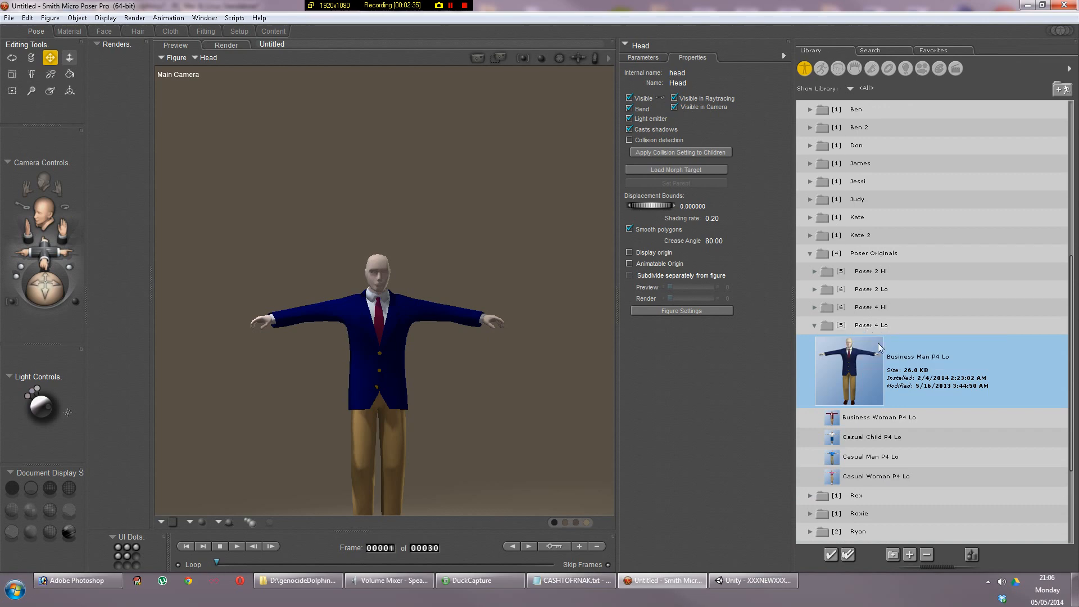
mouse_move(873, 405)
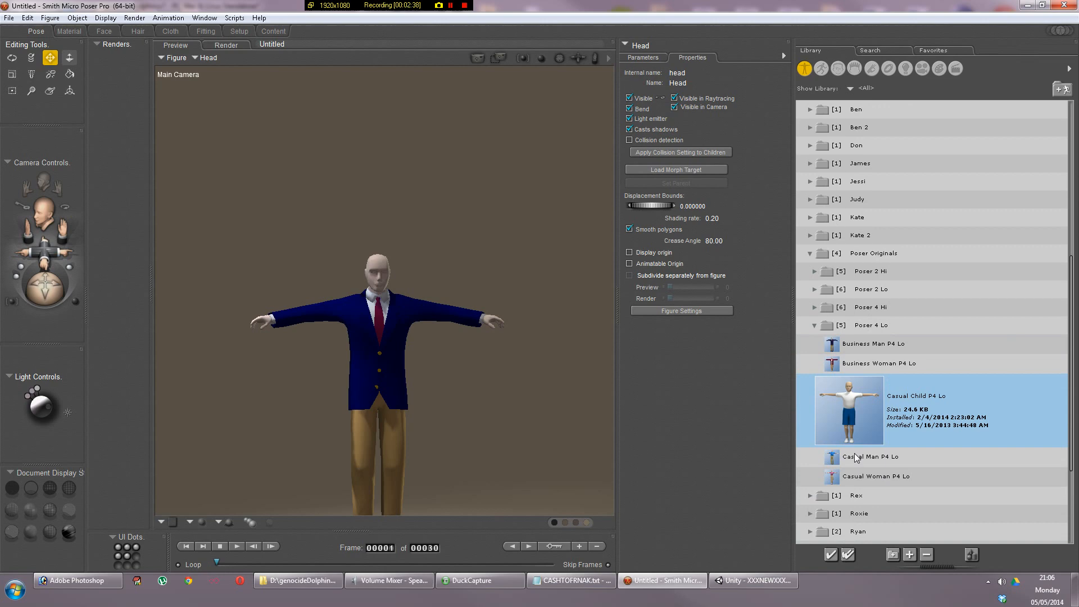
left_click(877, 476)
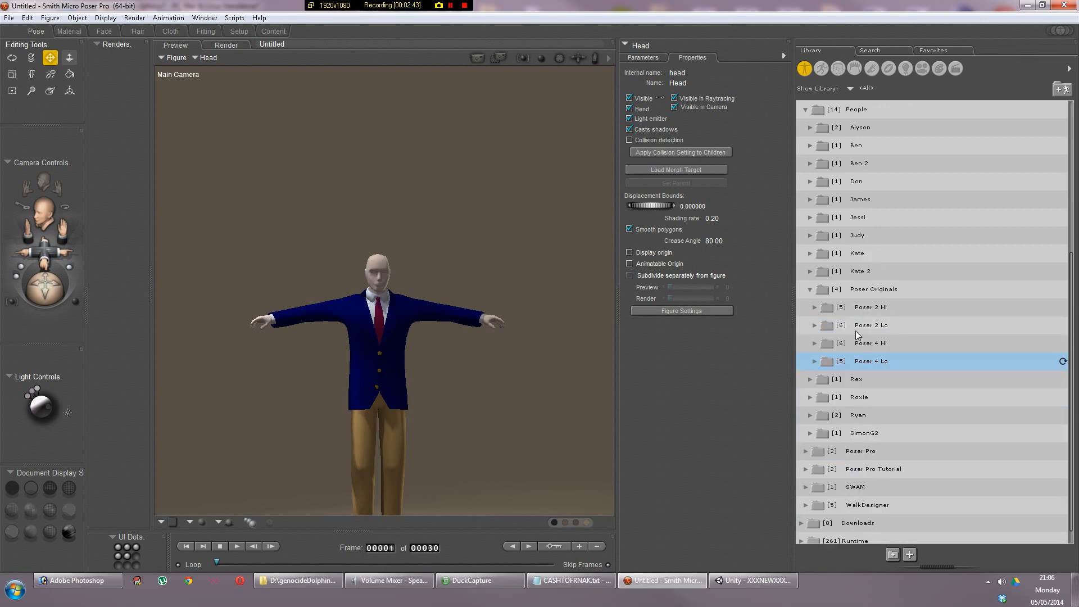
left_click(816, 361)
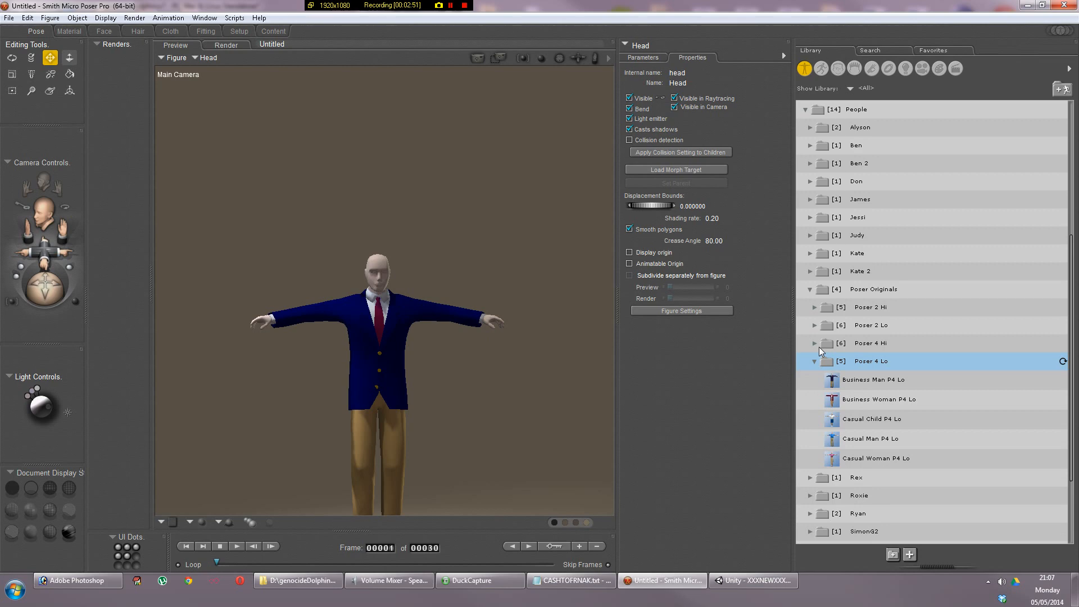
mouse_move(883, 363)
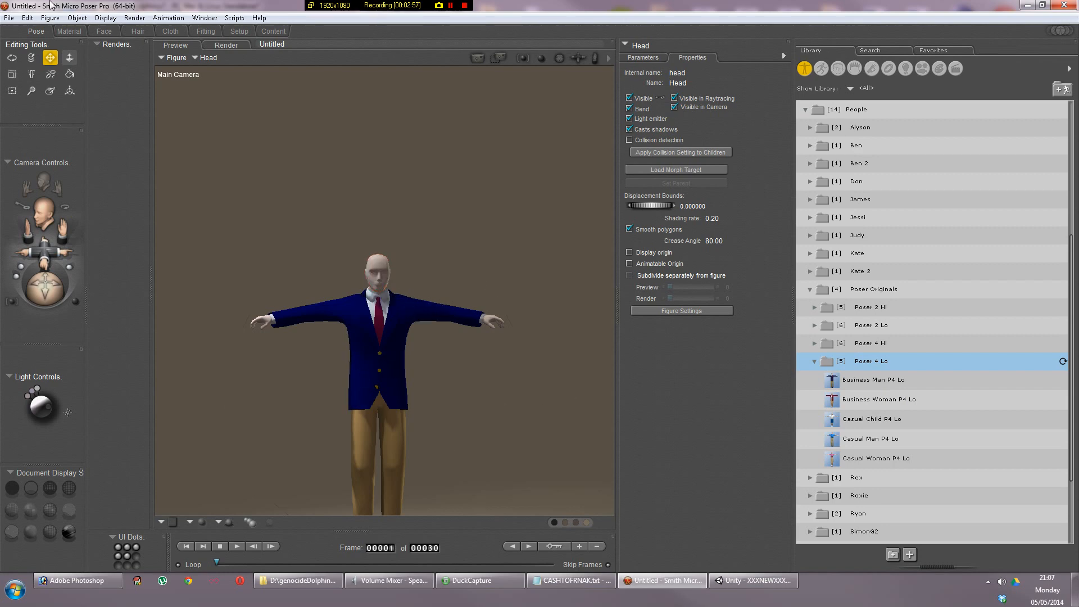
left_click(9, 17)
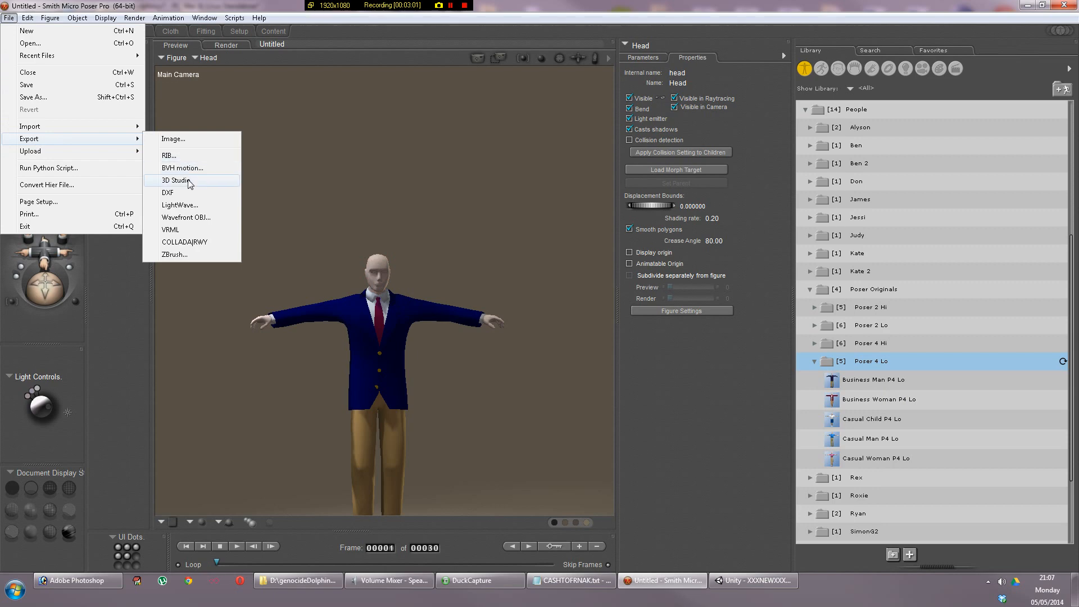
Export a single frame and confirm every body part stays ticked in Select Objects
left_click(178, 180)
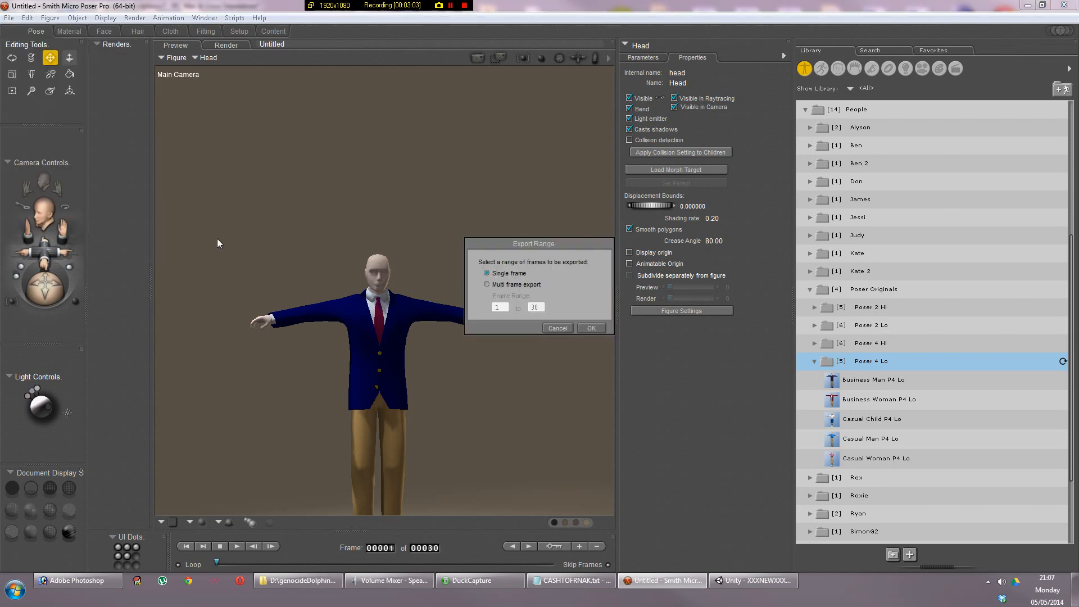
mouse_move(601, 328)
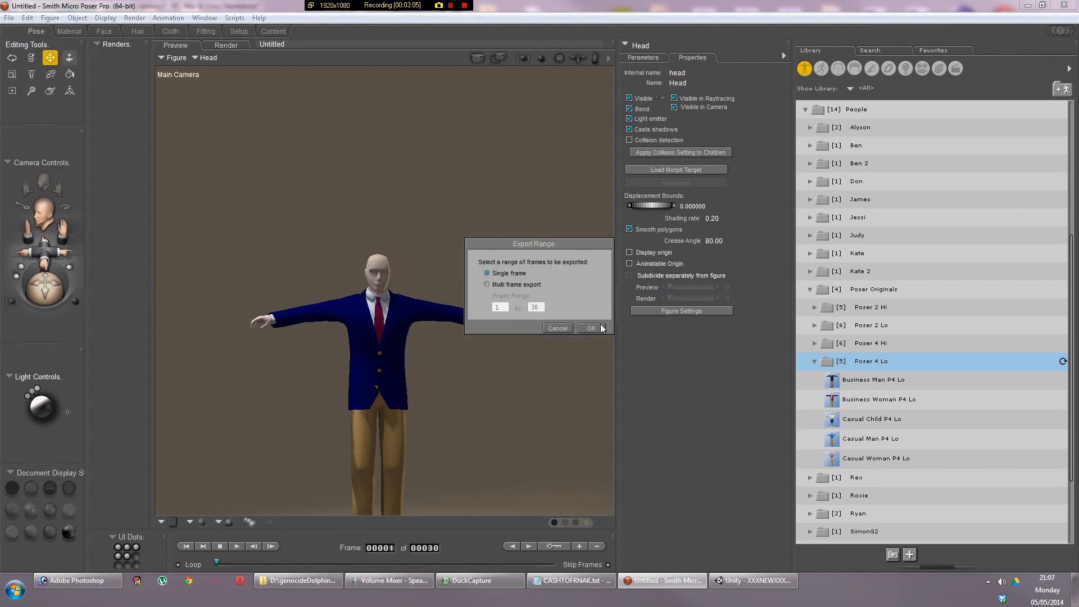
left_click(590, 328)
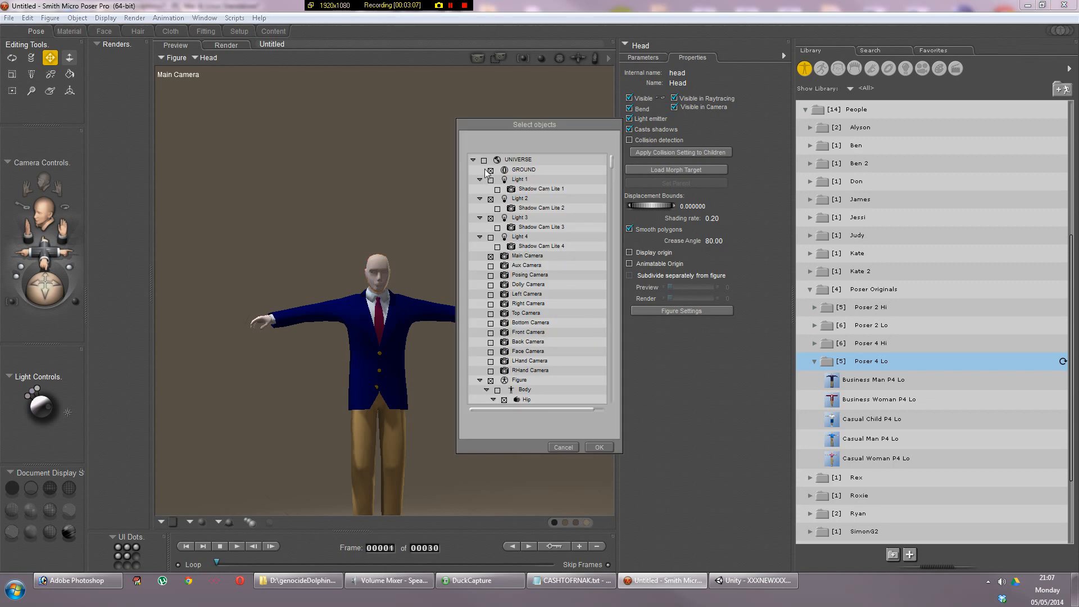
left_click(519, 199)
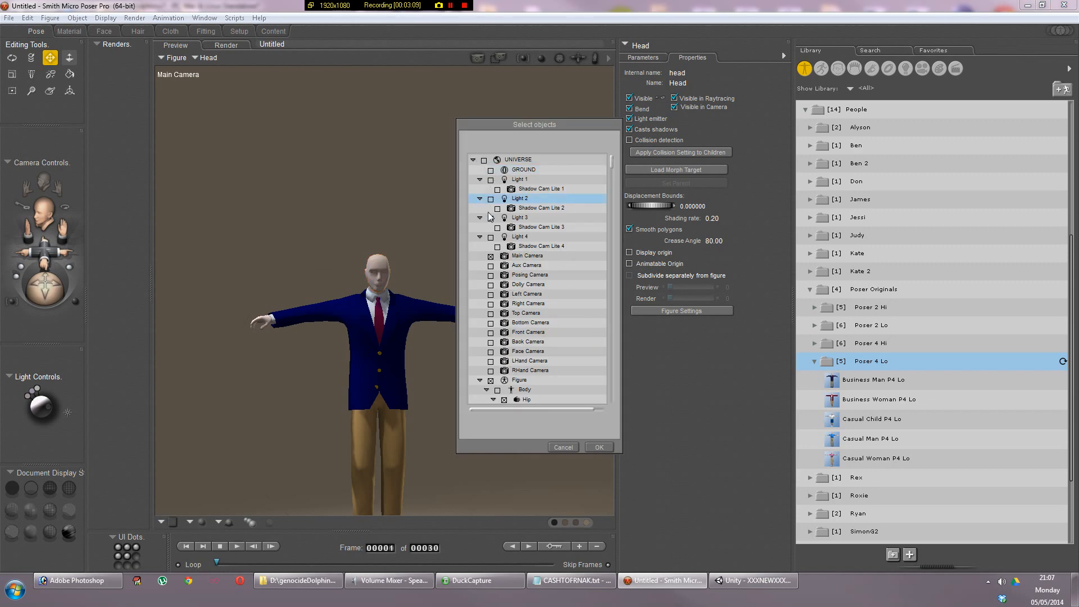
left_click(520, 218)
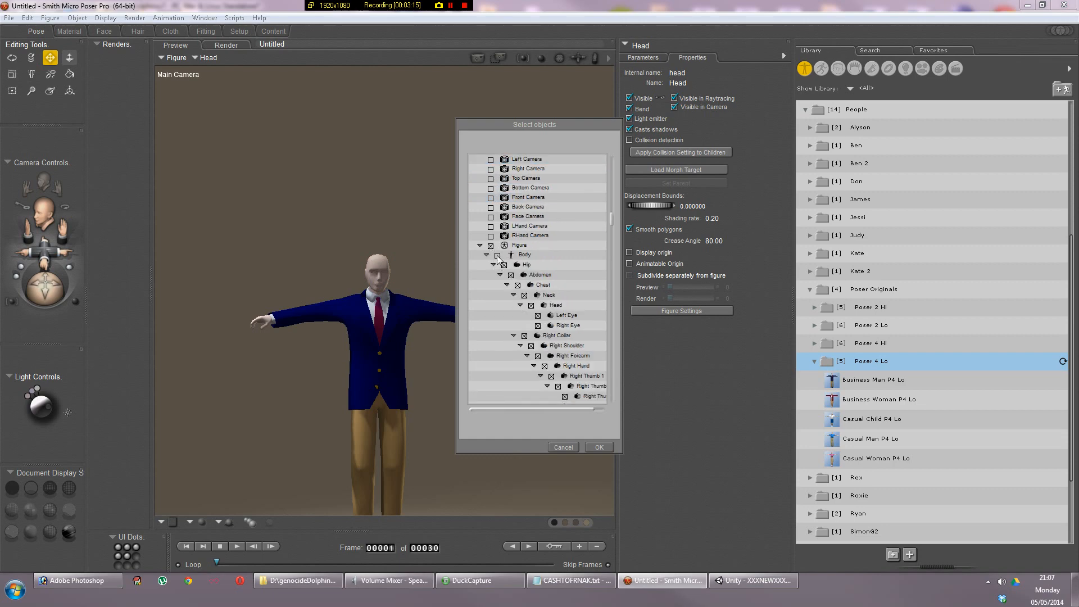
scroll("down", 3)
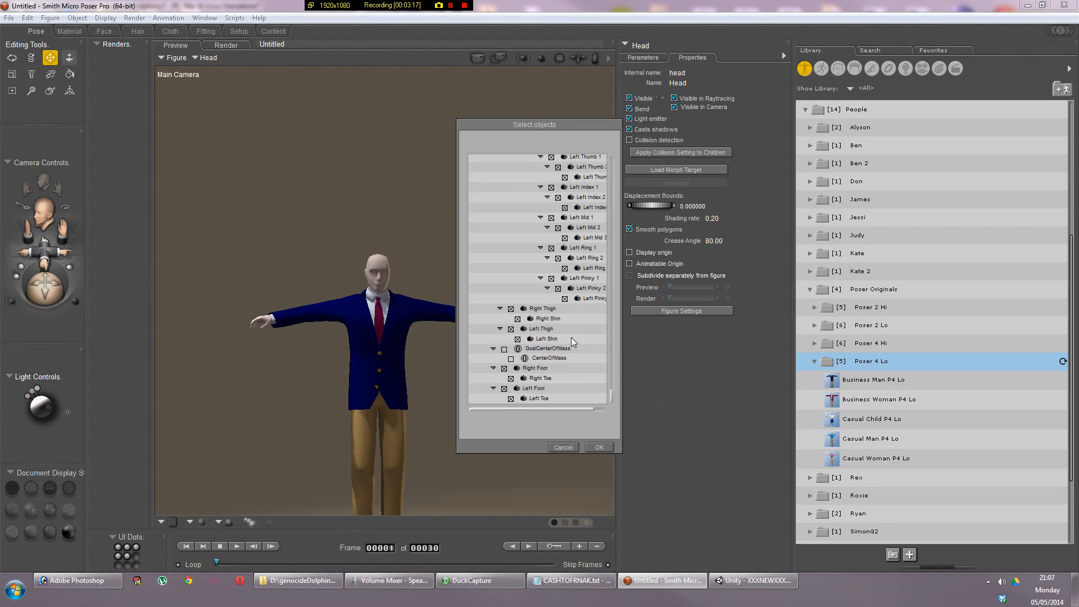
mouse_move(539, 351)
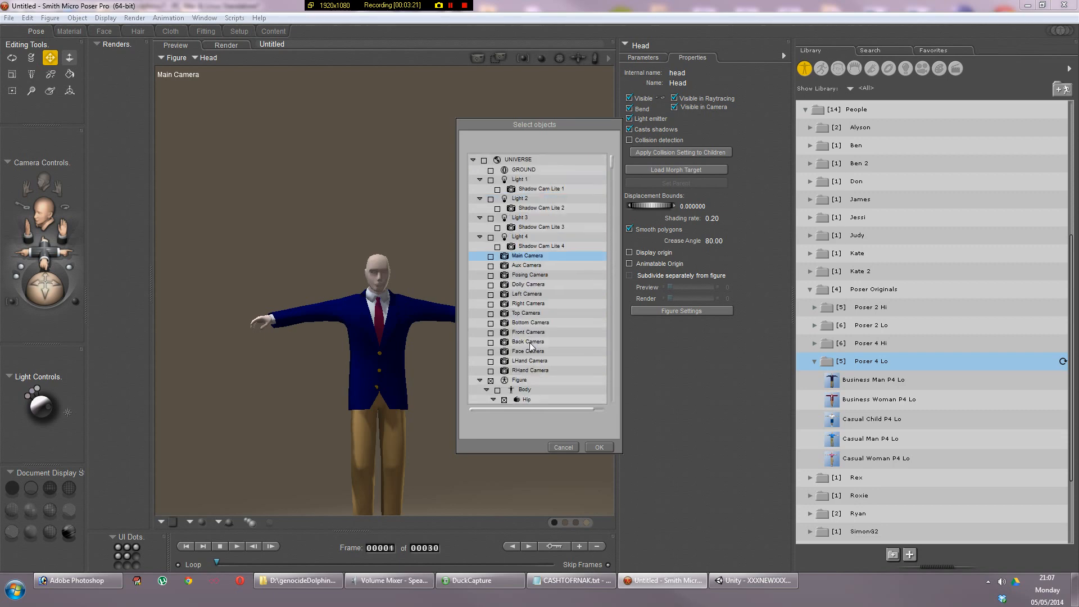
scroll("down", 3)
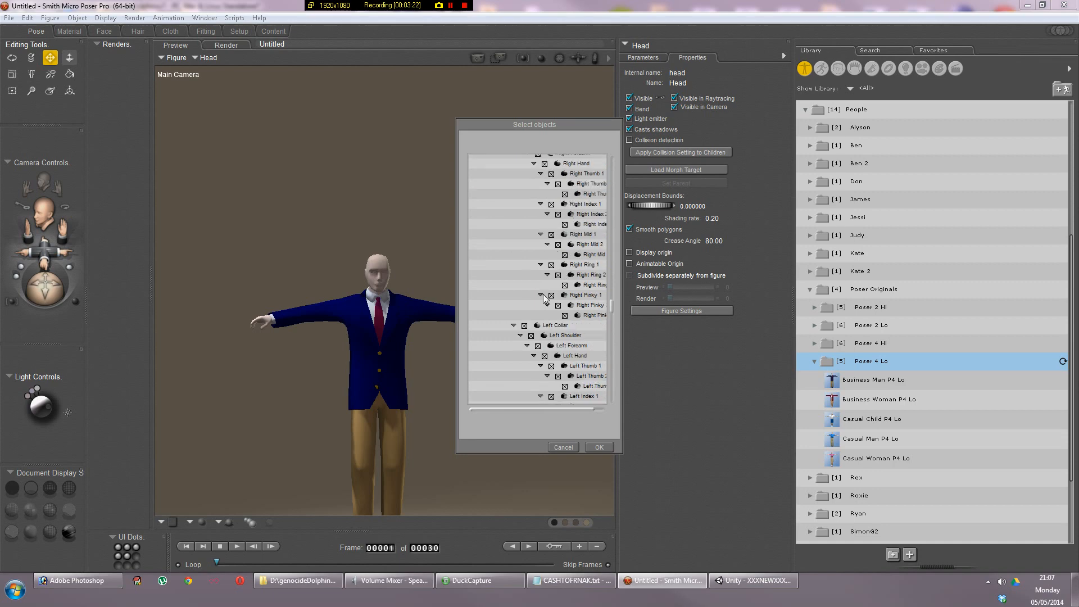
left_click(598, 447)
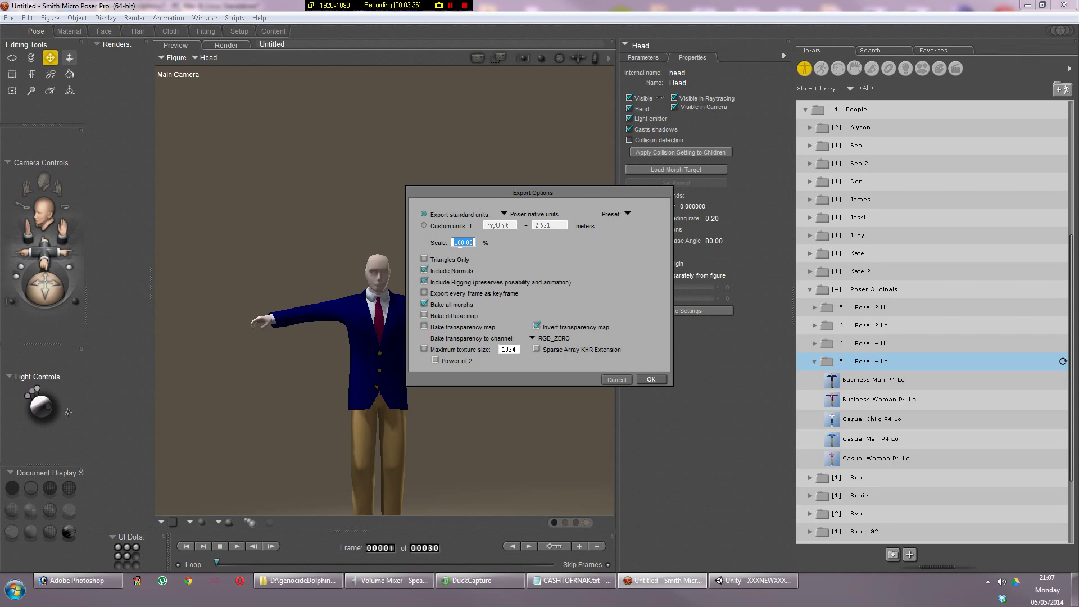
mouse_move(682, 390)
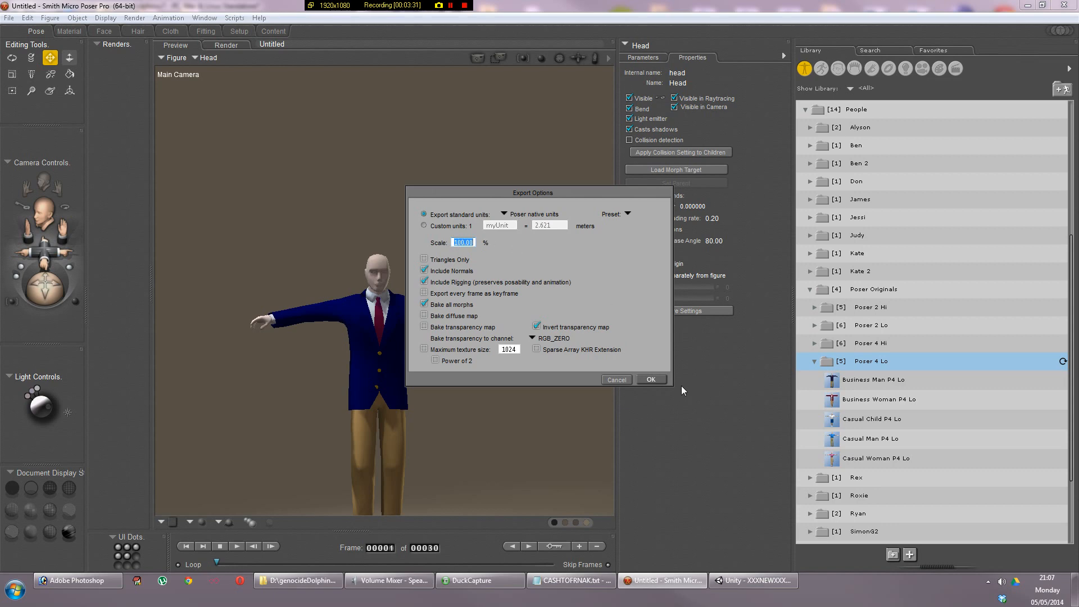
Accept the export options and save over generic_business_man.dae, confirming the overwrite
left_click(650, 380)
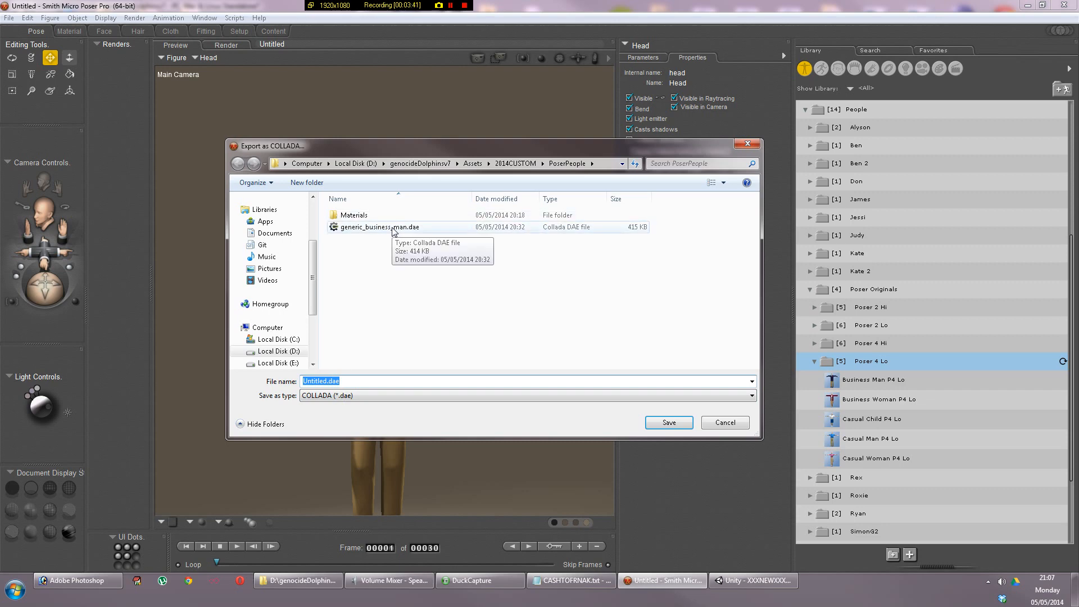
left_click(379, 227)
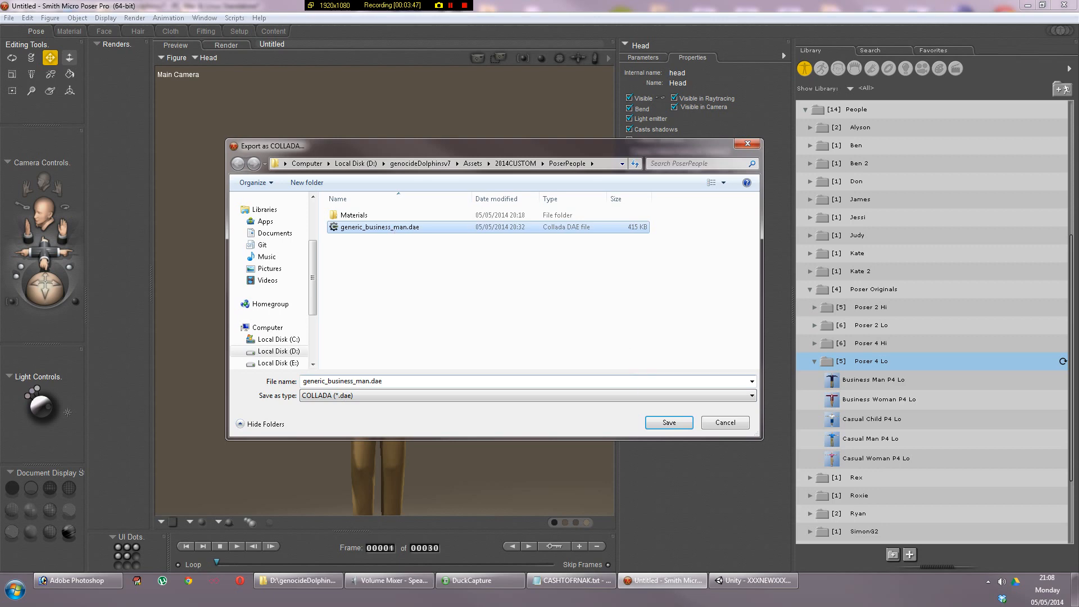
left_click(668, 422)
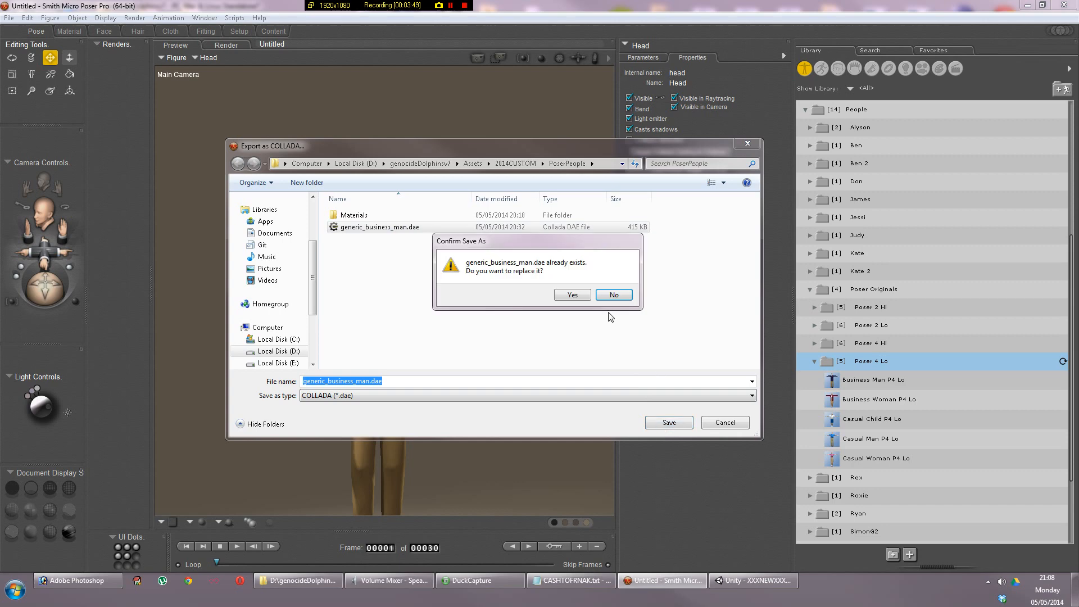
left_click(572, 295)
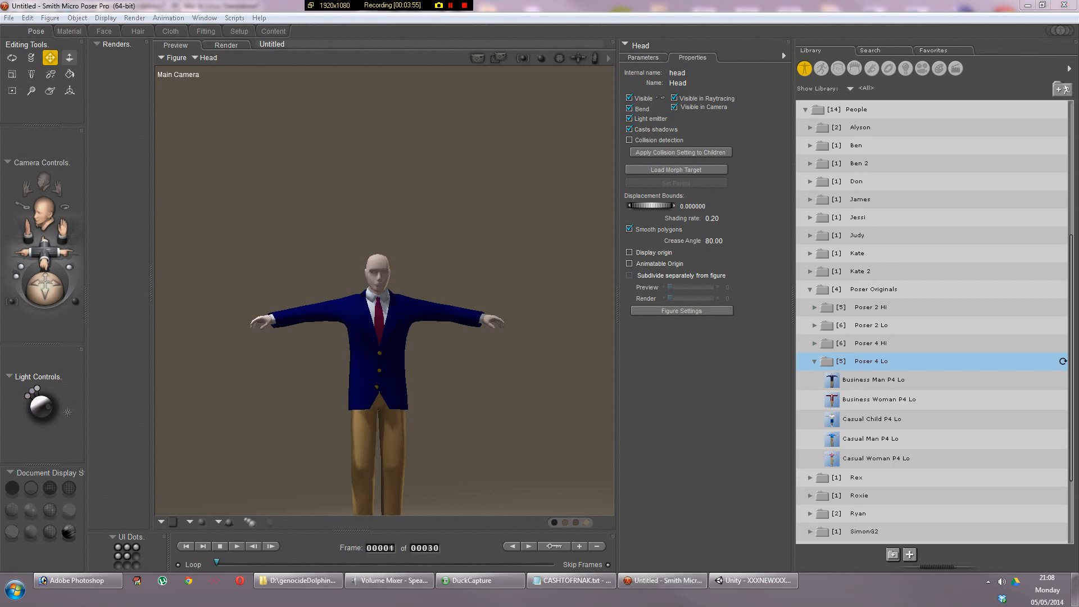
mouse_move(726, 11)
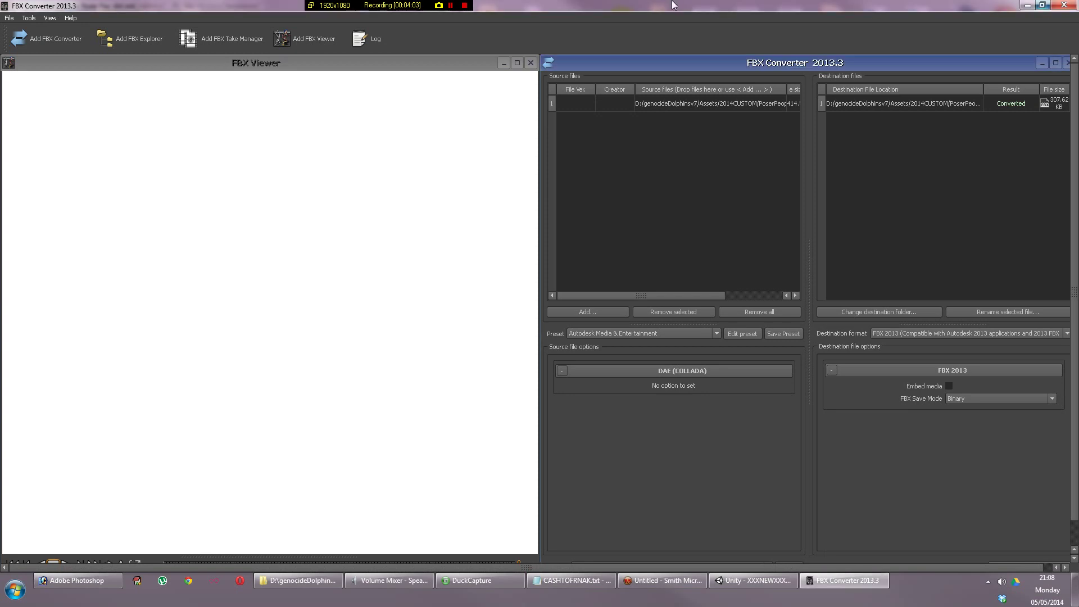
mouse_move(87, 5)
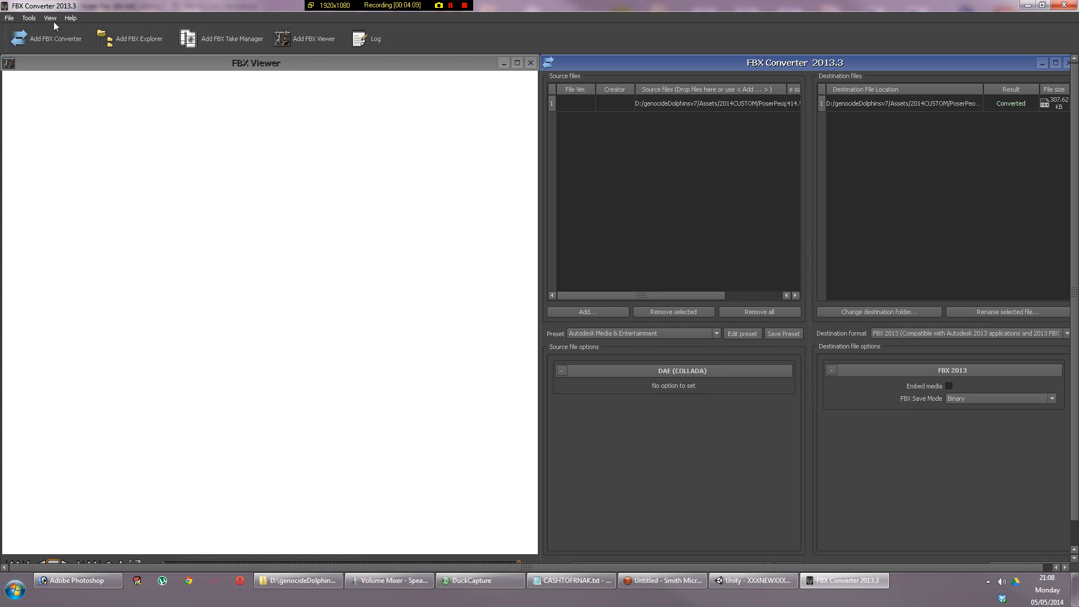
Tile the windows and replace the converter's old source with the new generic_business_man.dae
left_click(49, 17)
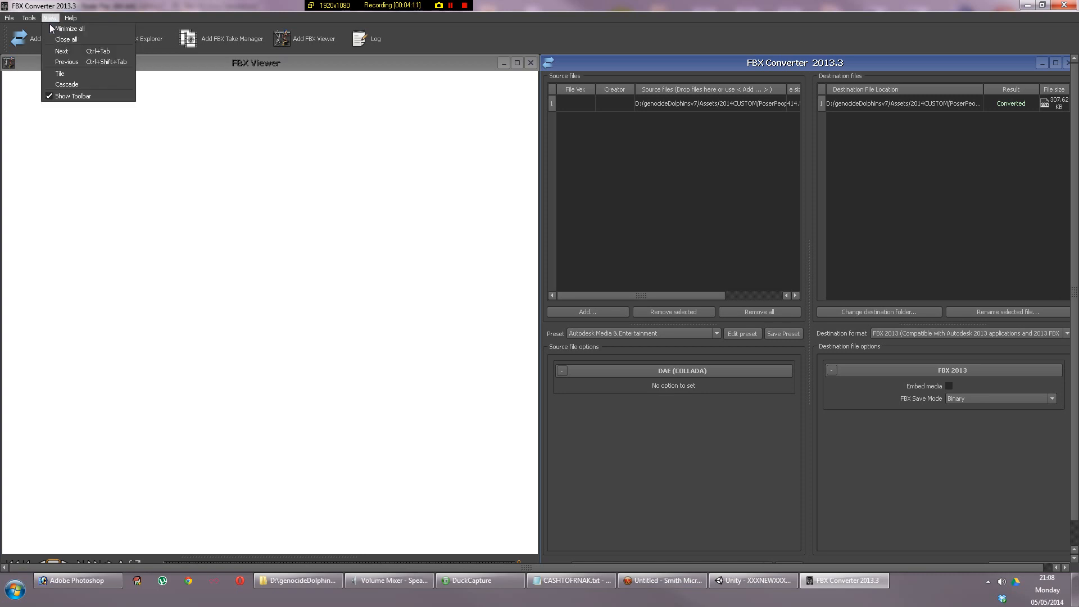
left_click(60, 74)
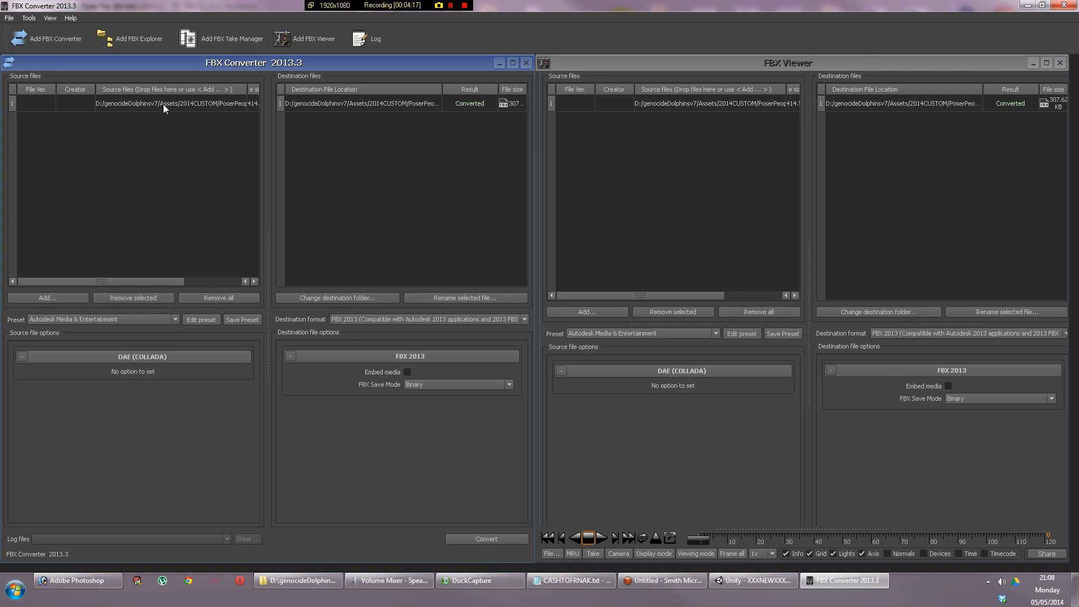
left_click(138, 103)
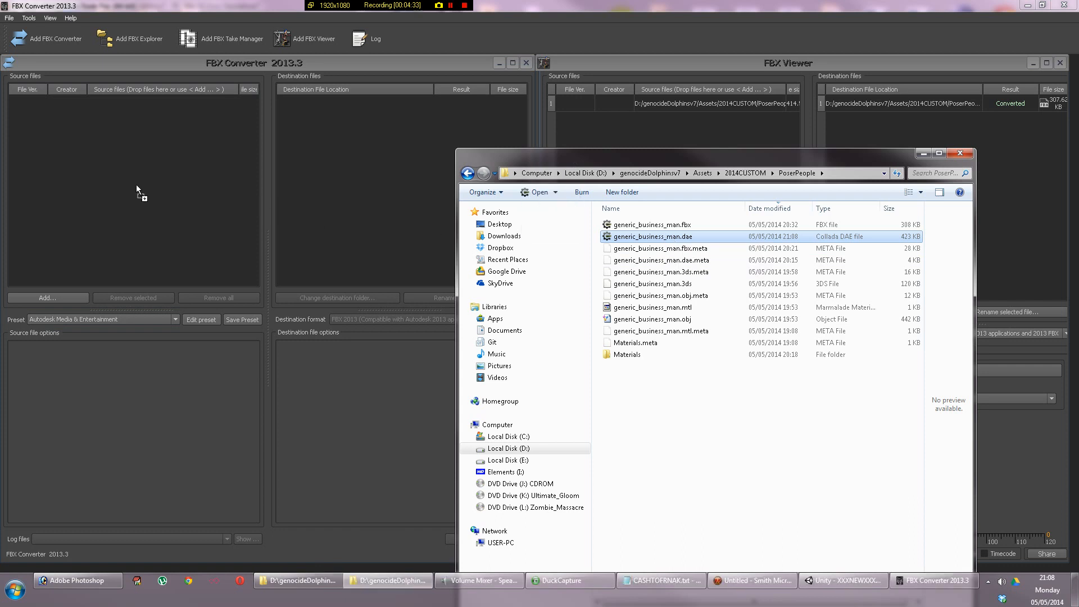
double_click(652, 236)
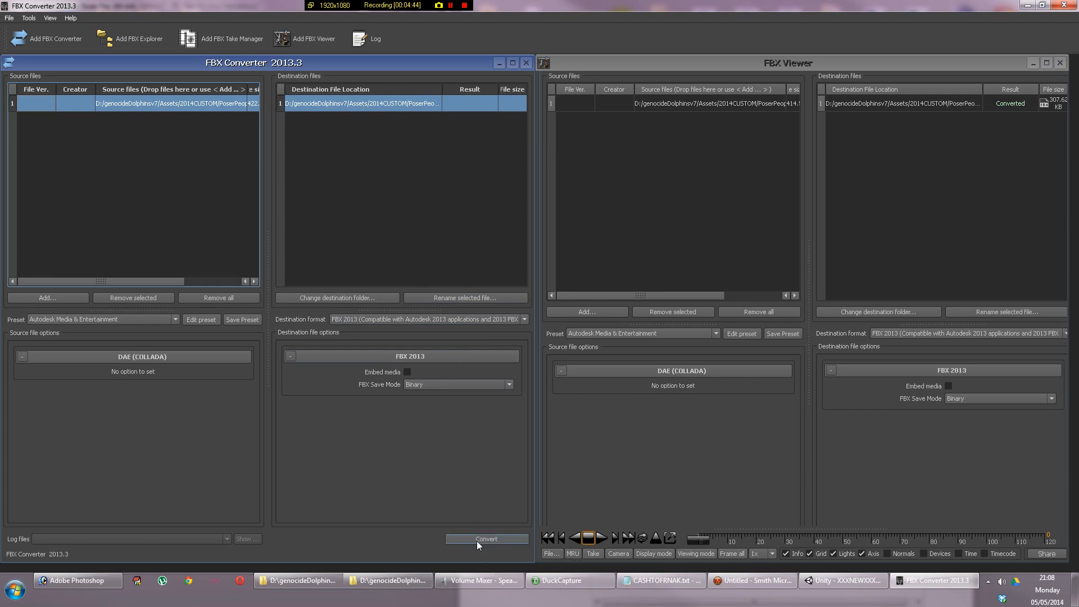
Convert to generic_business_man.fbx, overwrite the old FBX, and return to Unity
left_click(487, 539)
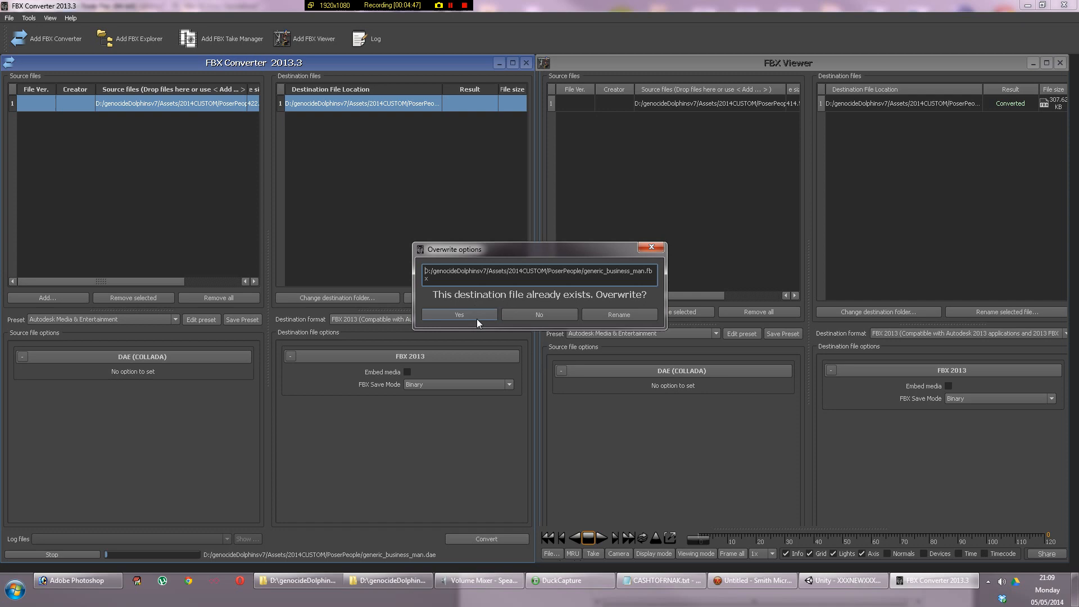
left_click(459, 315)
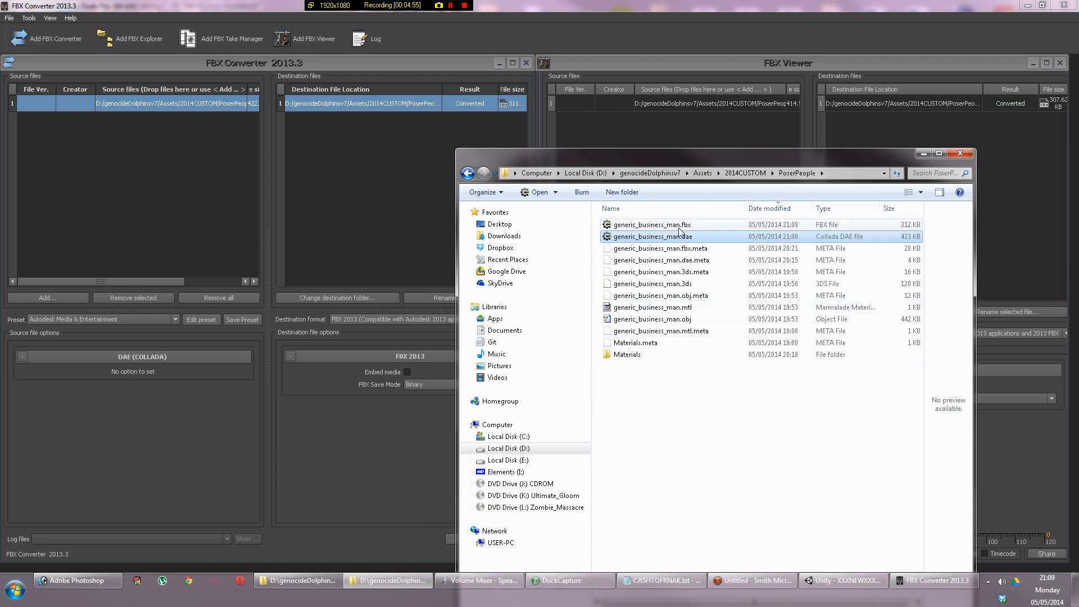
left_click(651, 224)
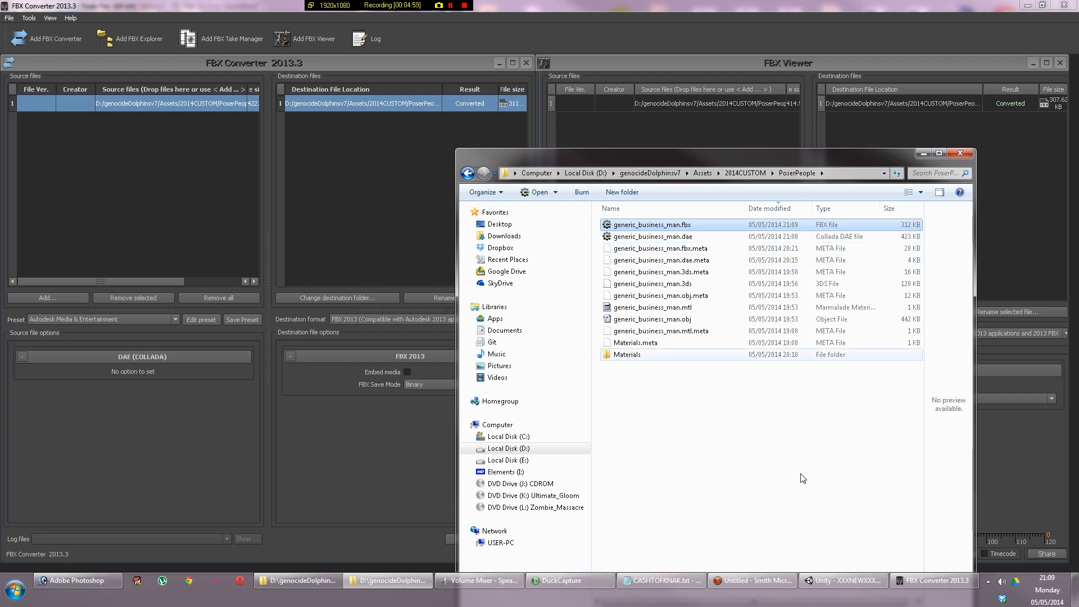
left_click(841, 580)
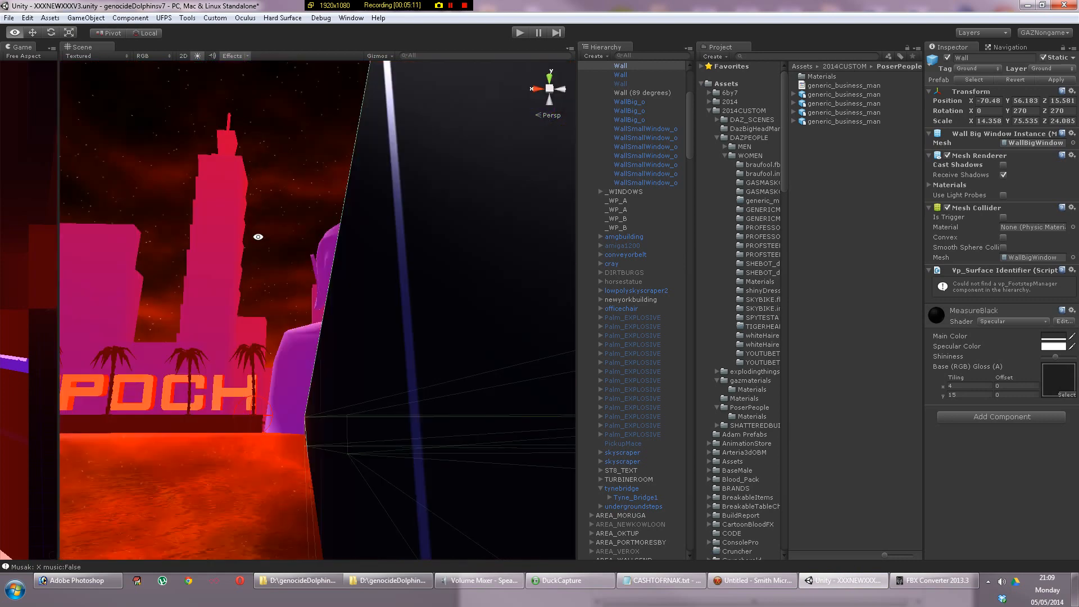
mouse_move(278, 291)
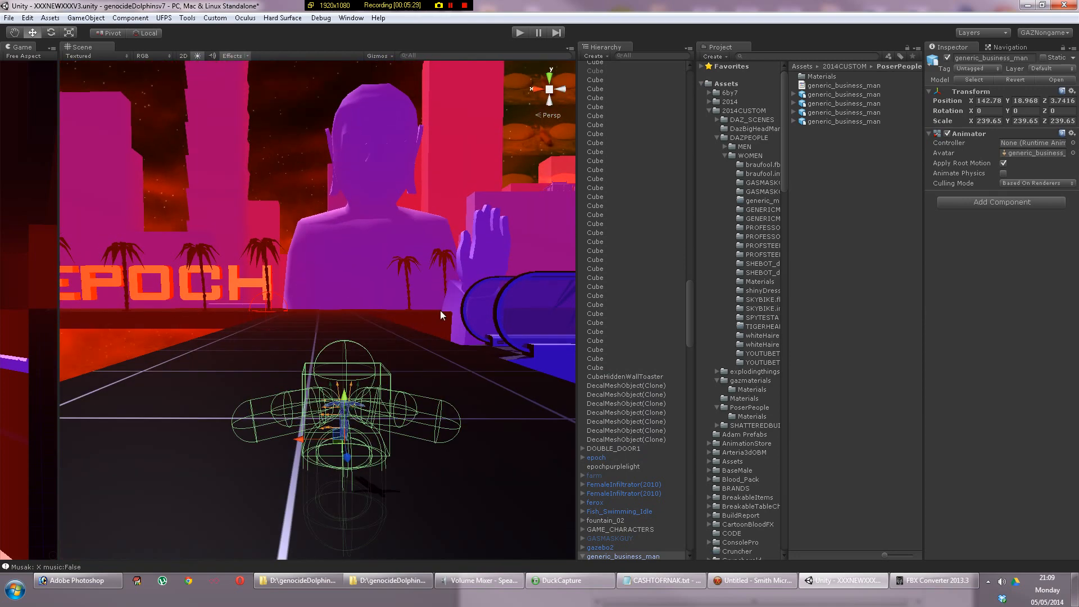
Delete the old business man and give generic_business_man a Humanoid rig with an avatar created from the model
left_click(626, 556)
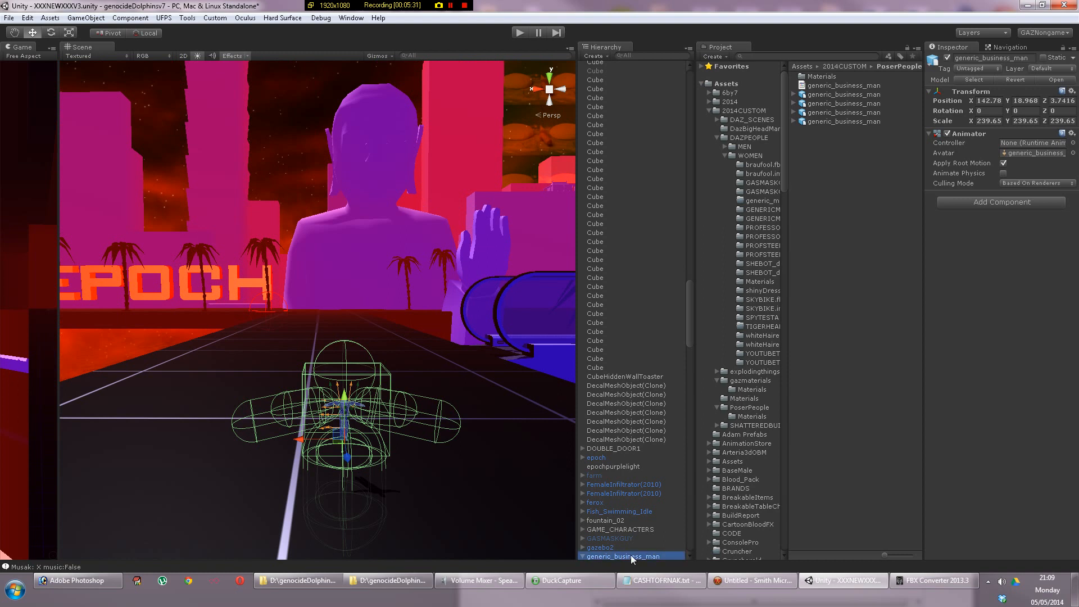
left_click(626, 556)
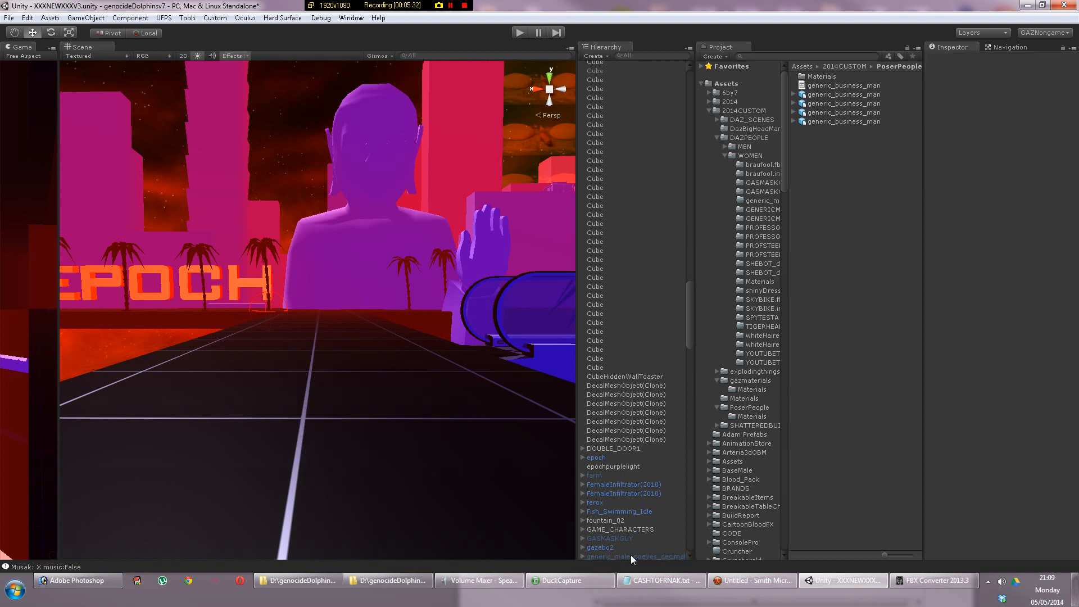
left_click(844, 95)
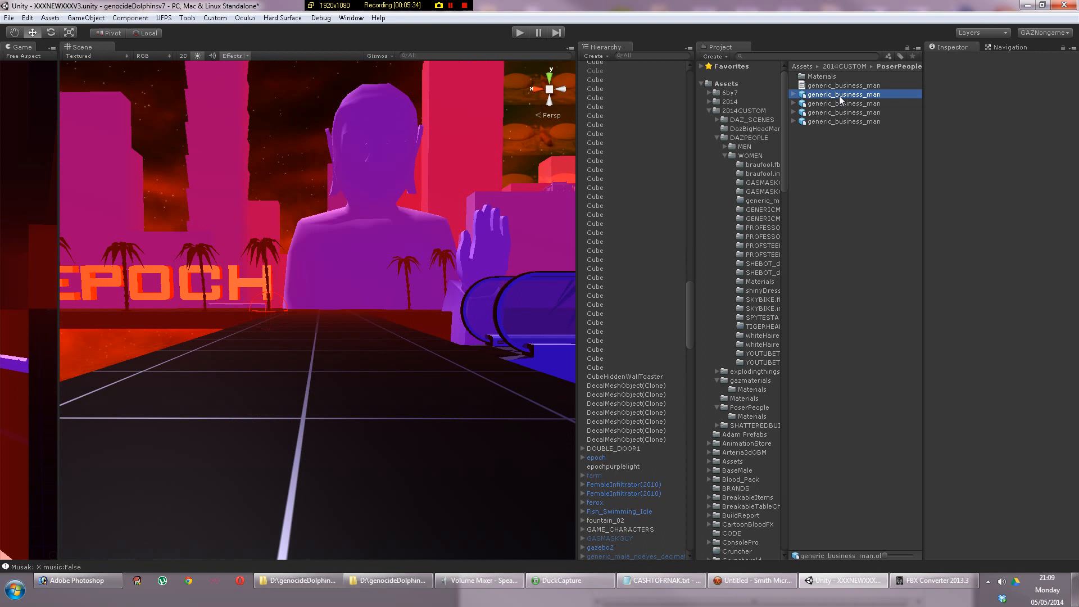
left_click(844, 104)
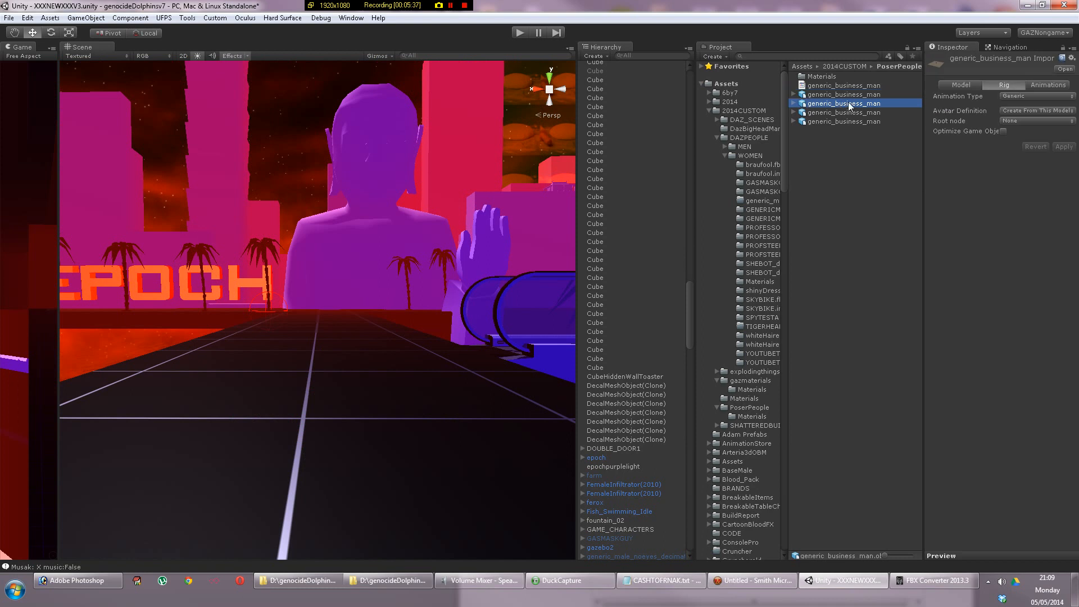
left_click(843, 112)
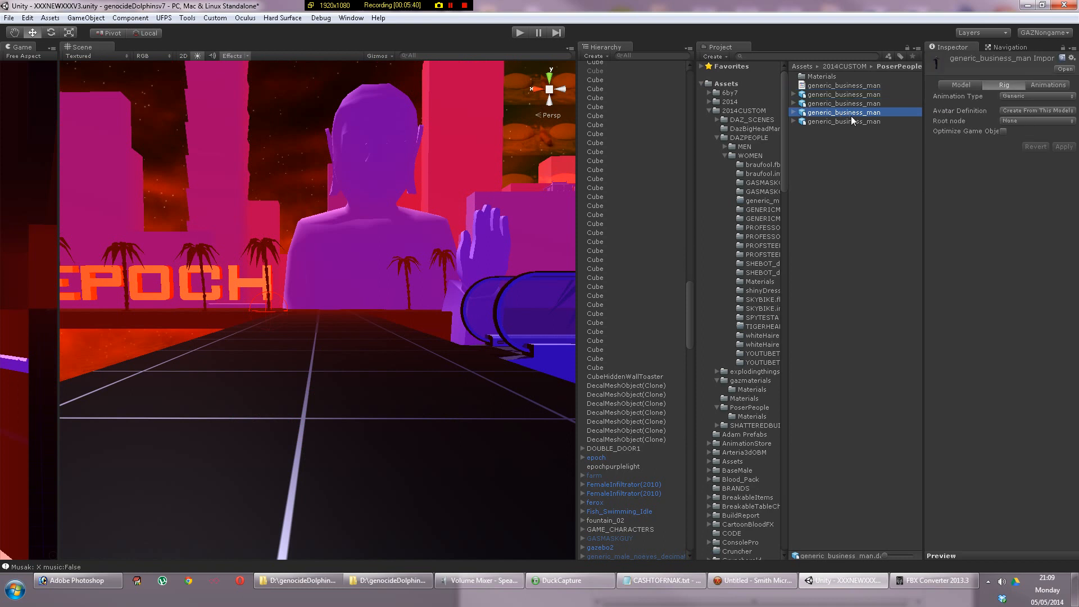
left_click(844, 122)
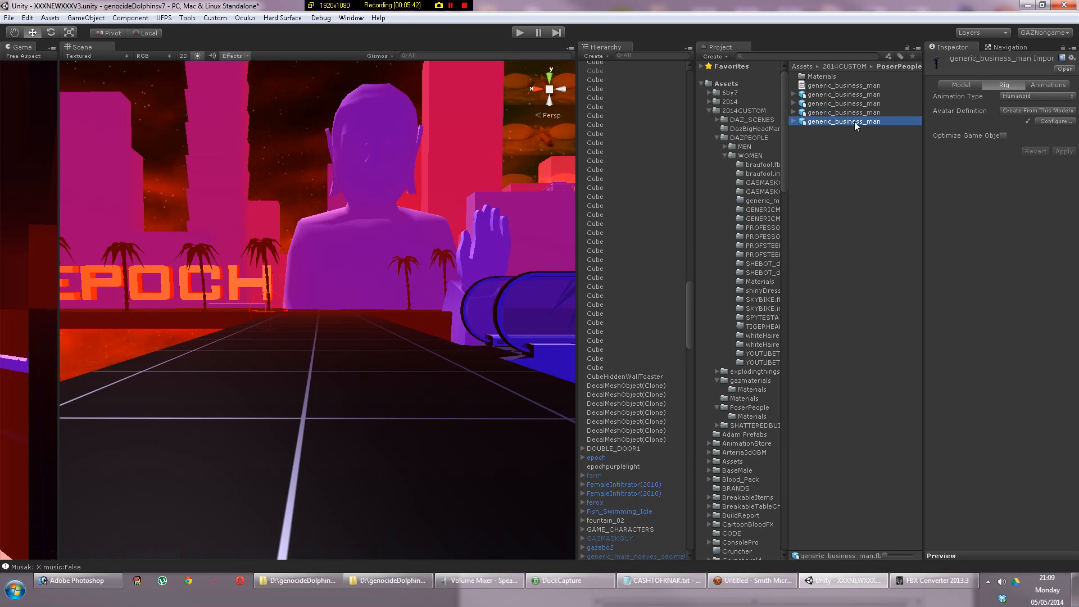
mouse_move(846, 199)
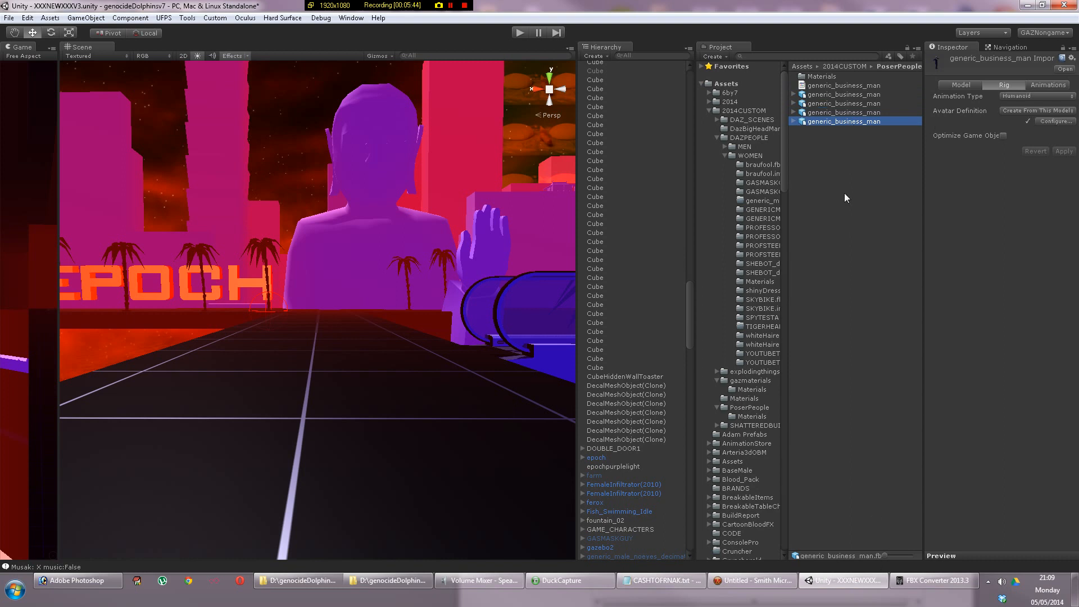
mouse_move(959, 121)
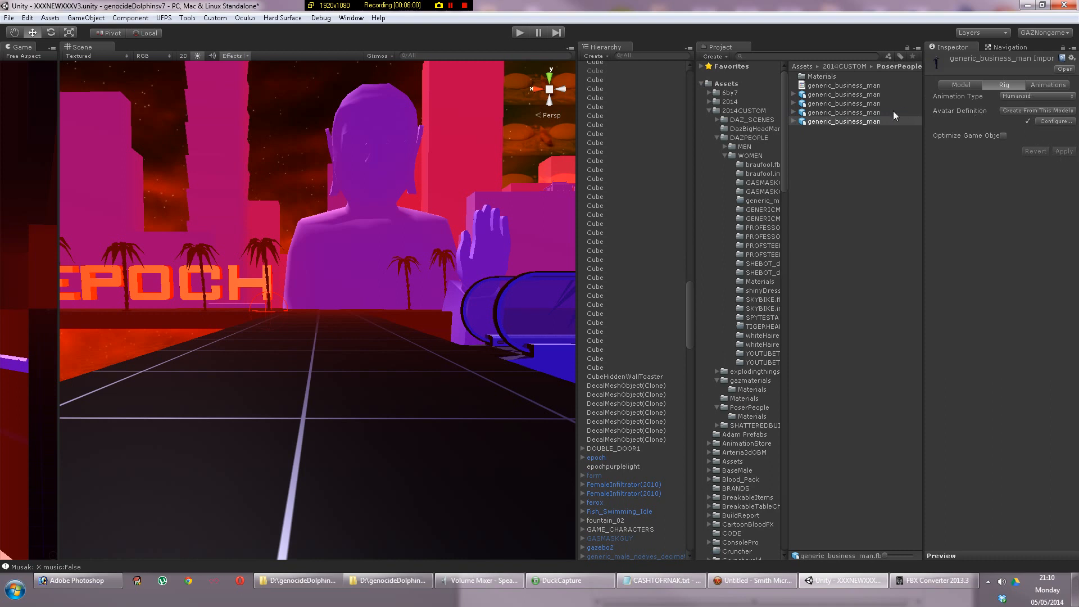
left_click(630, 169)
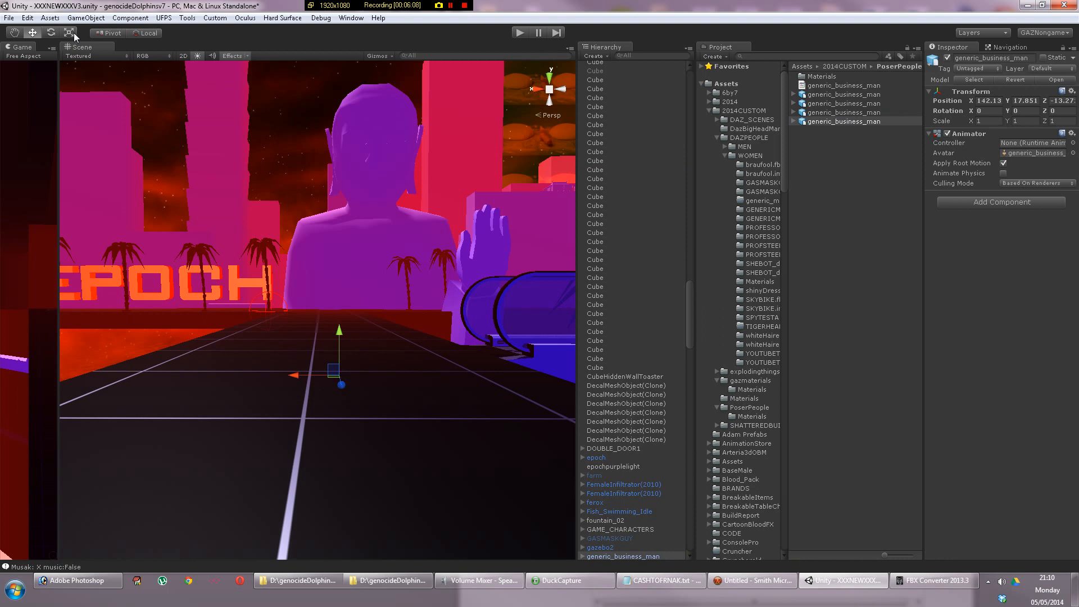
Switch to the Scale tool to enlarge the business man
left_click(69, 32)
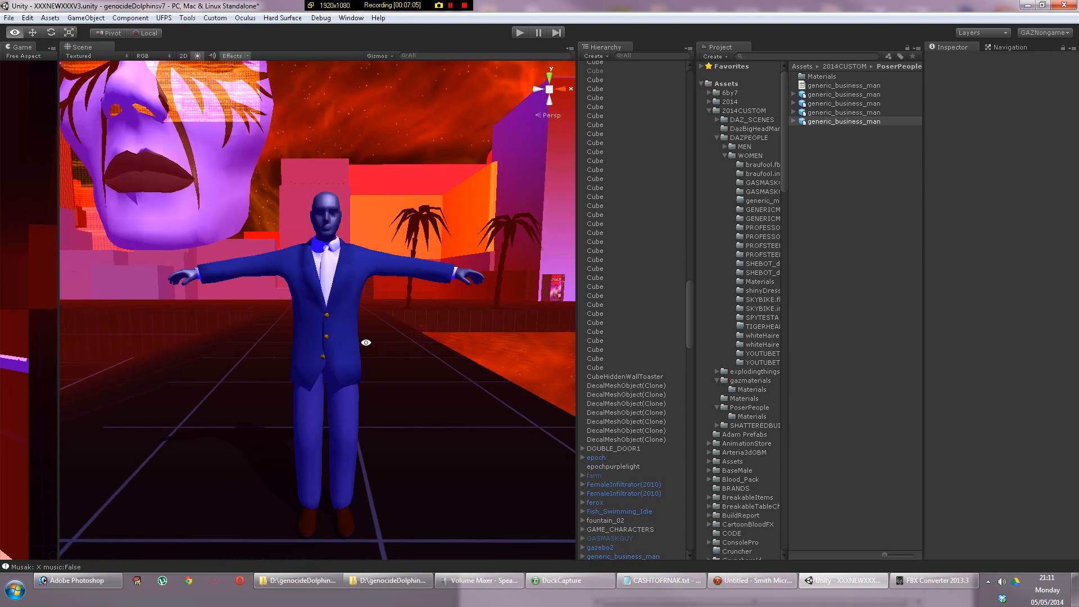
mouse_move(76, 18)
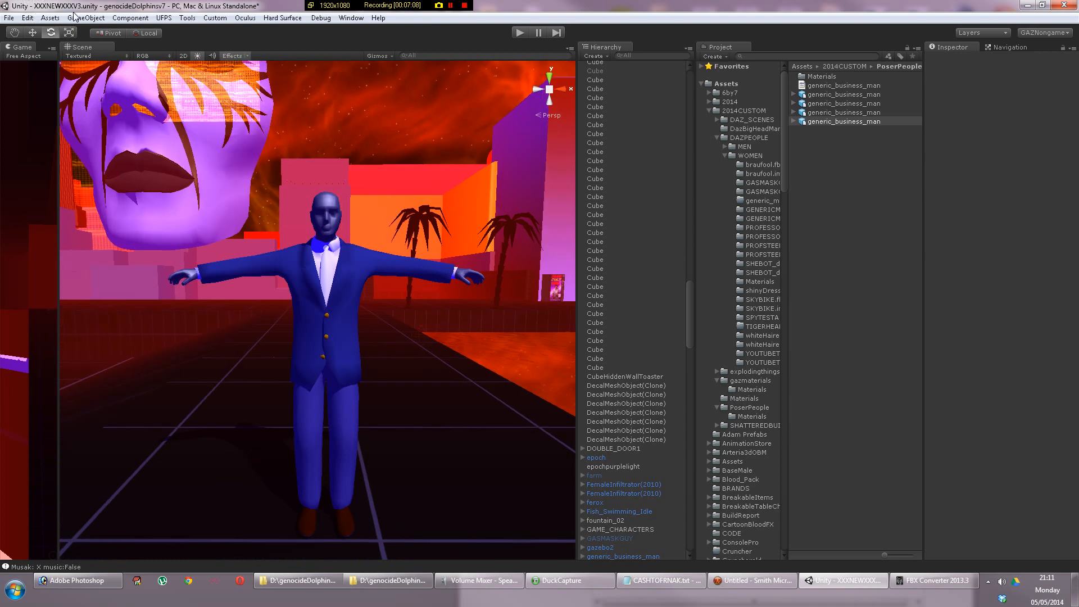
Launch Create Ragdoll from GameObject > Create Other > Ragdoll
left_click(86, 17)
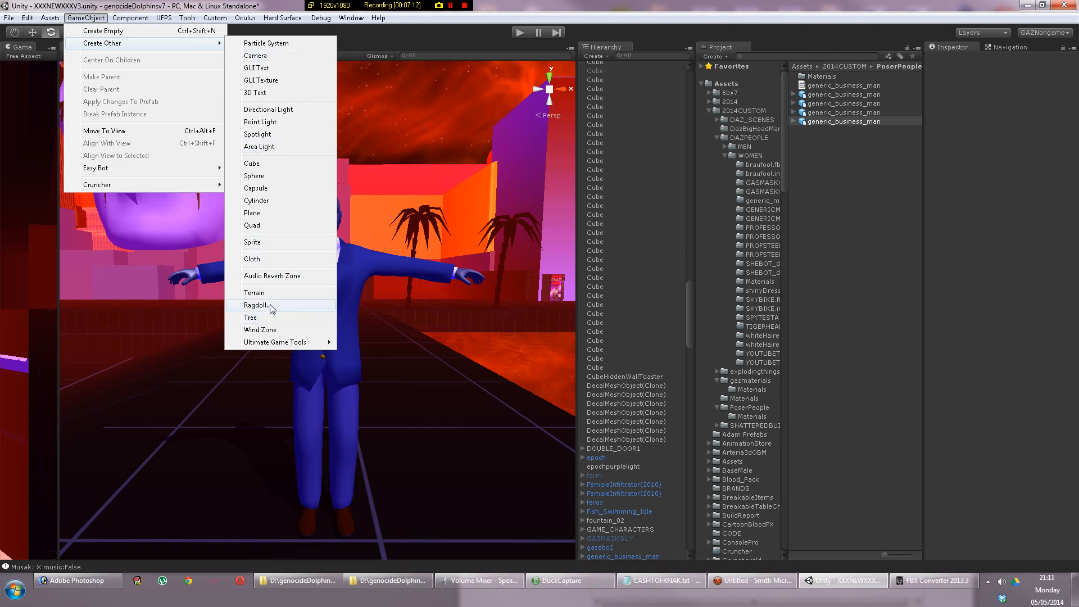
left_click(256, 304)
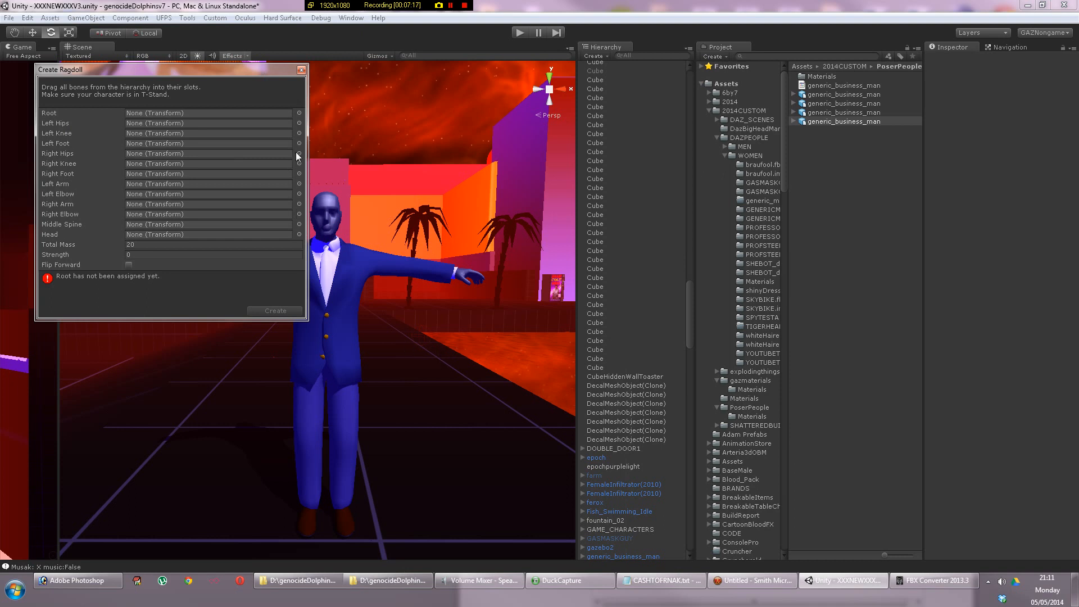
mouse_move(432, 19)
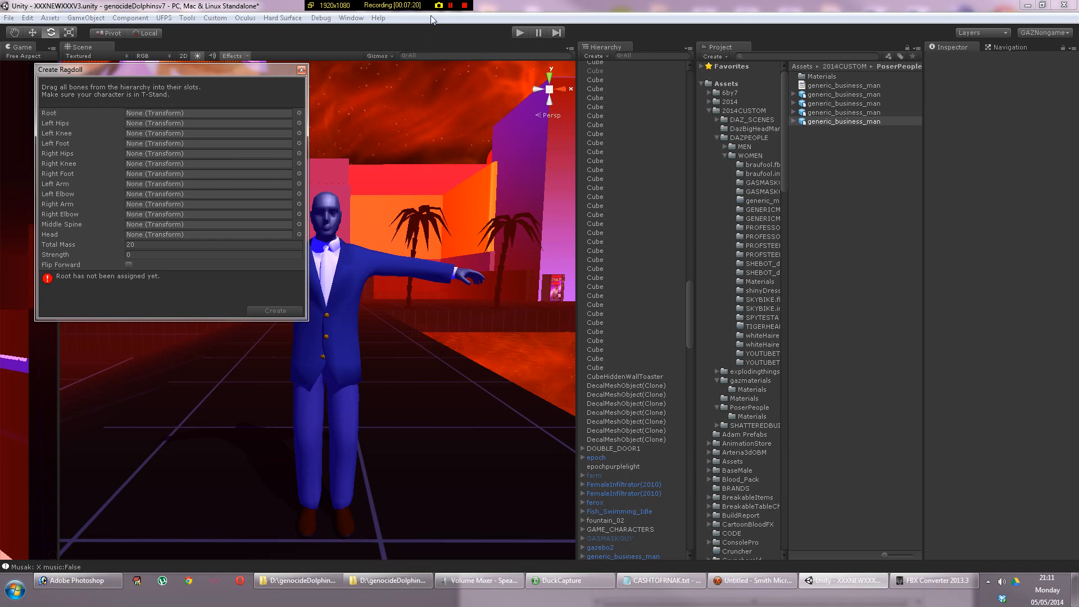
mouse_move(221, 251)
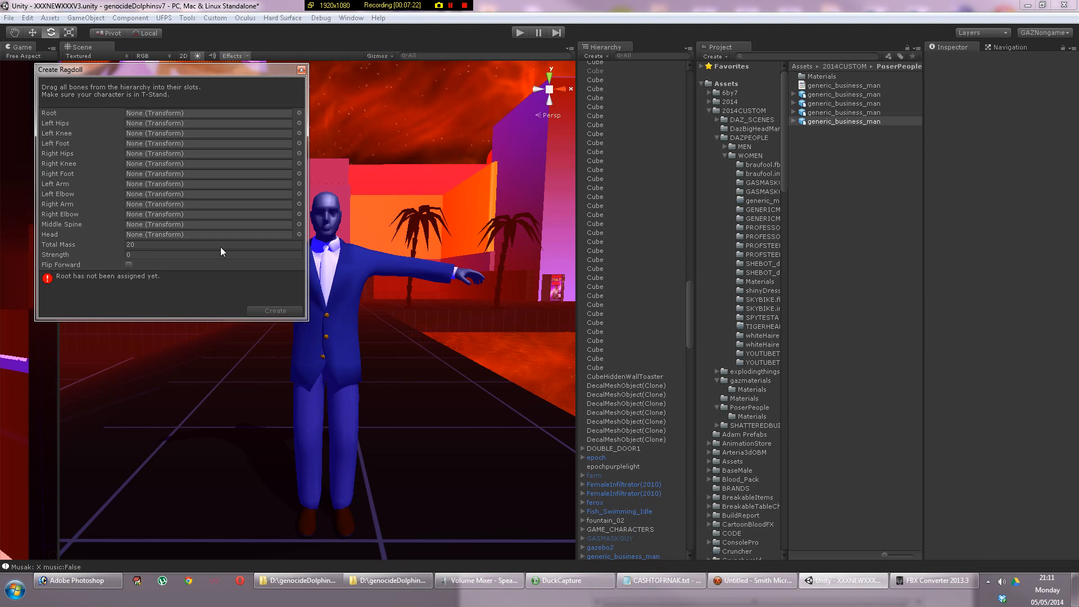
mouse_move(193, 217)
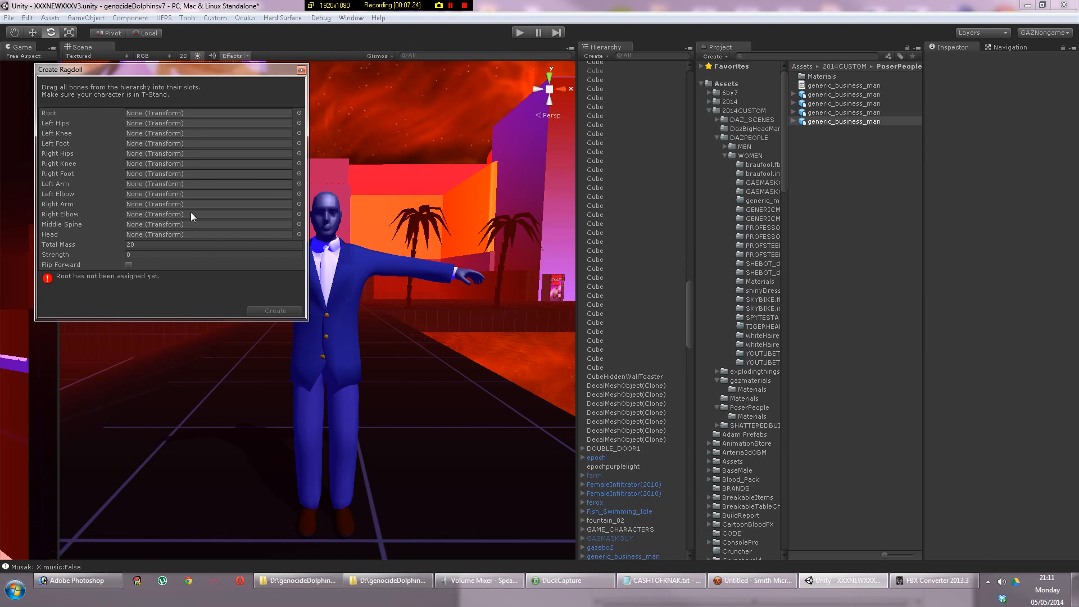
mouse_move(363, 267)
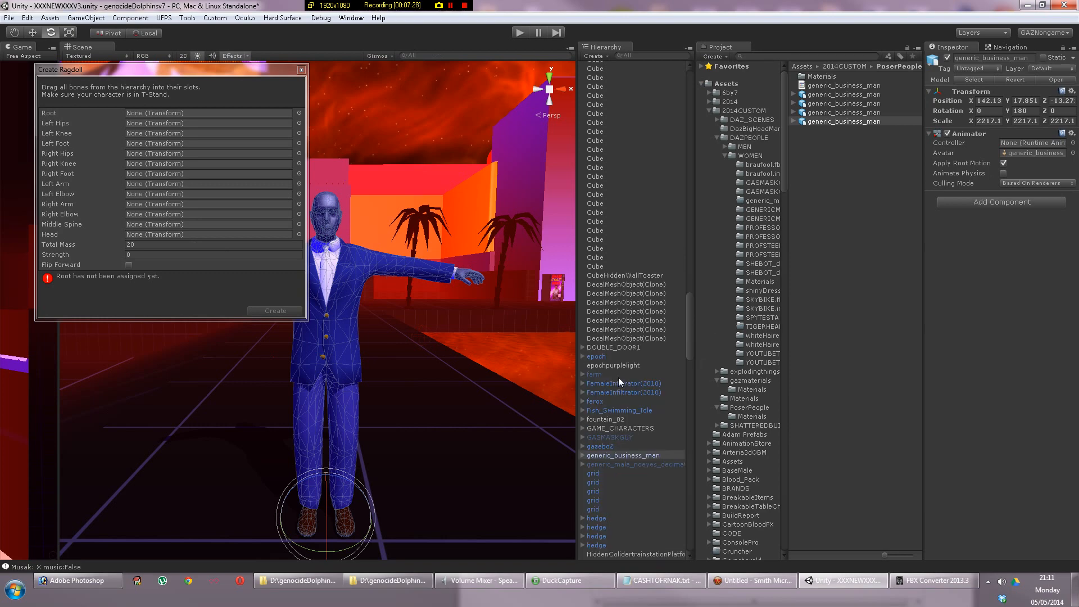
Expand generic_business_man > Body > Hip and assign Hip as the ragdoll root
left_click(622, 354)
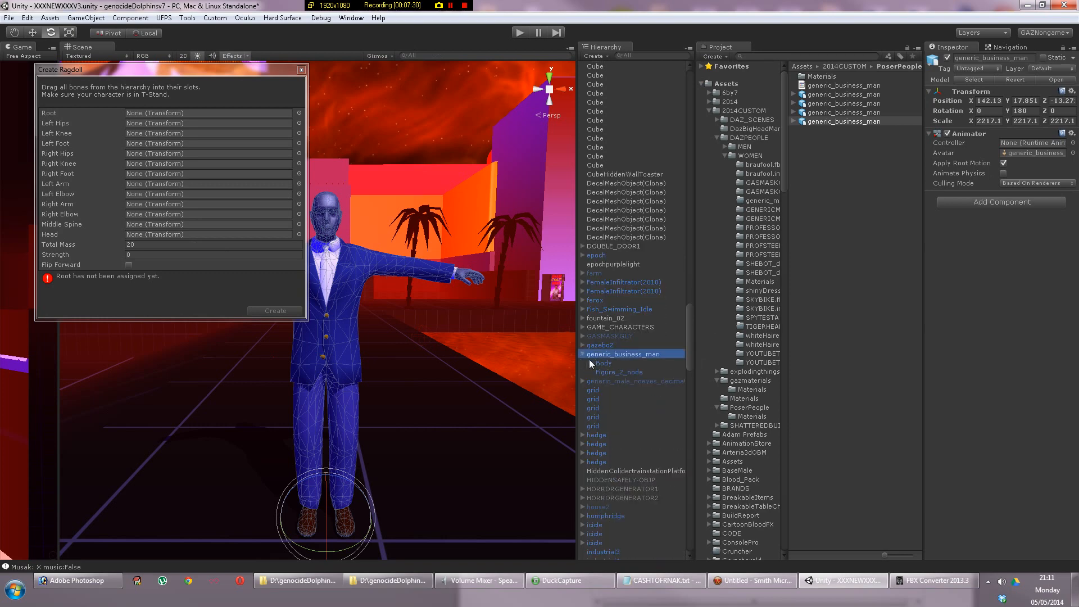
left_click(591, 363)
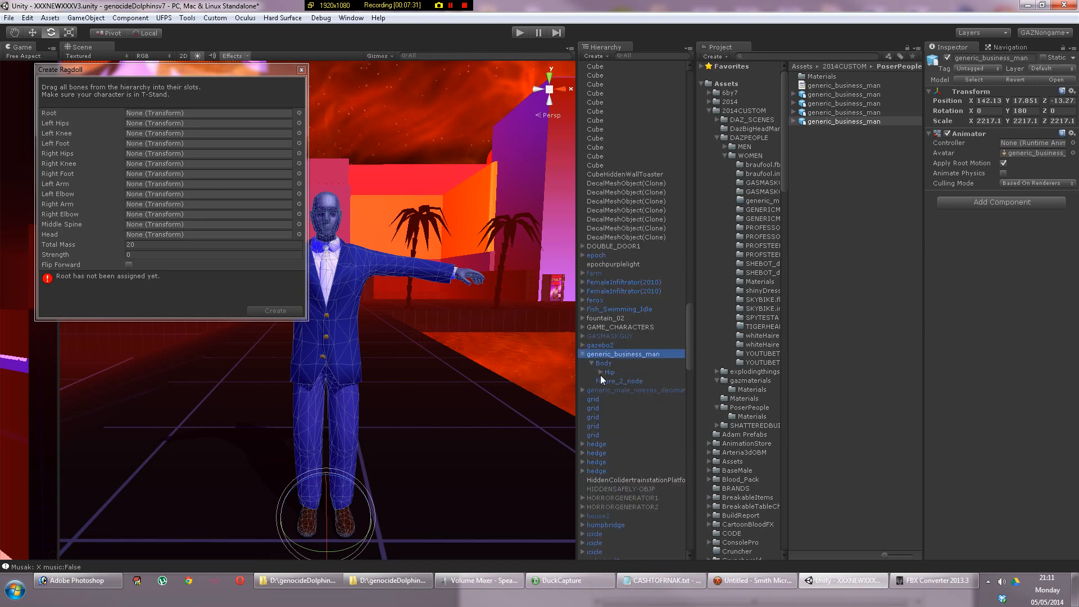
left_click(591, 372)
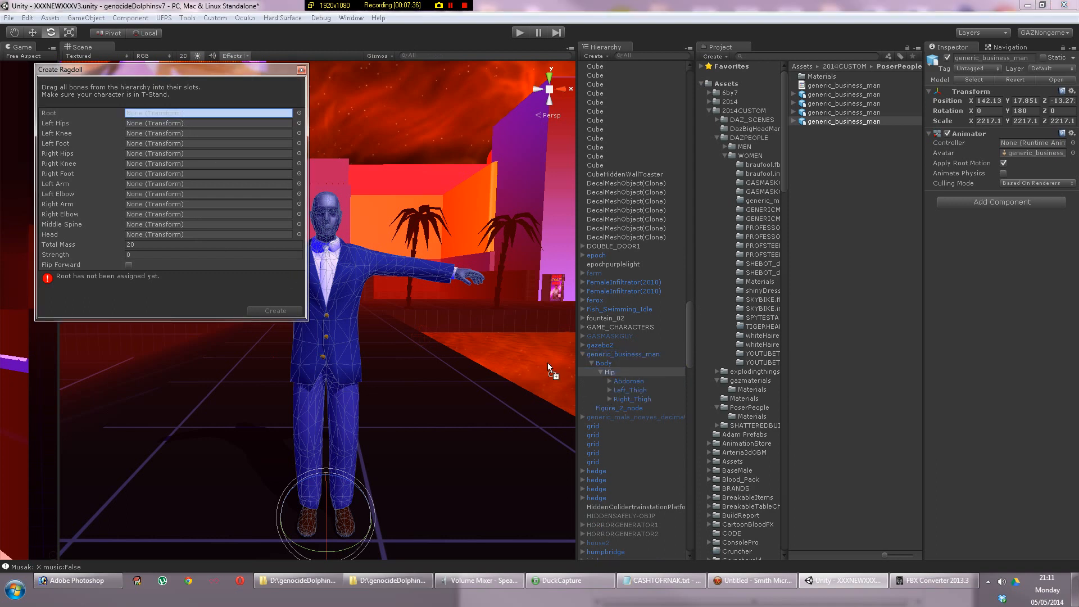
left_click_drag(609, 372, 206, 113)
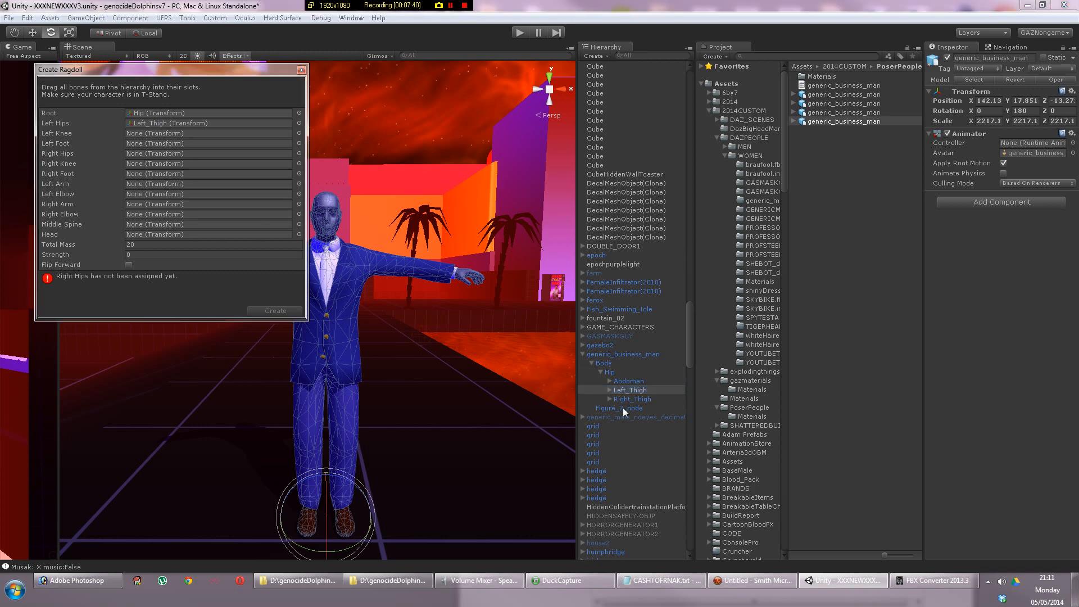
Fill the thigh, shin and Left_Foot slots from the leg bones
left_click(632, 399)
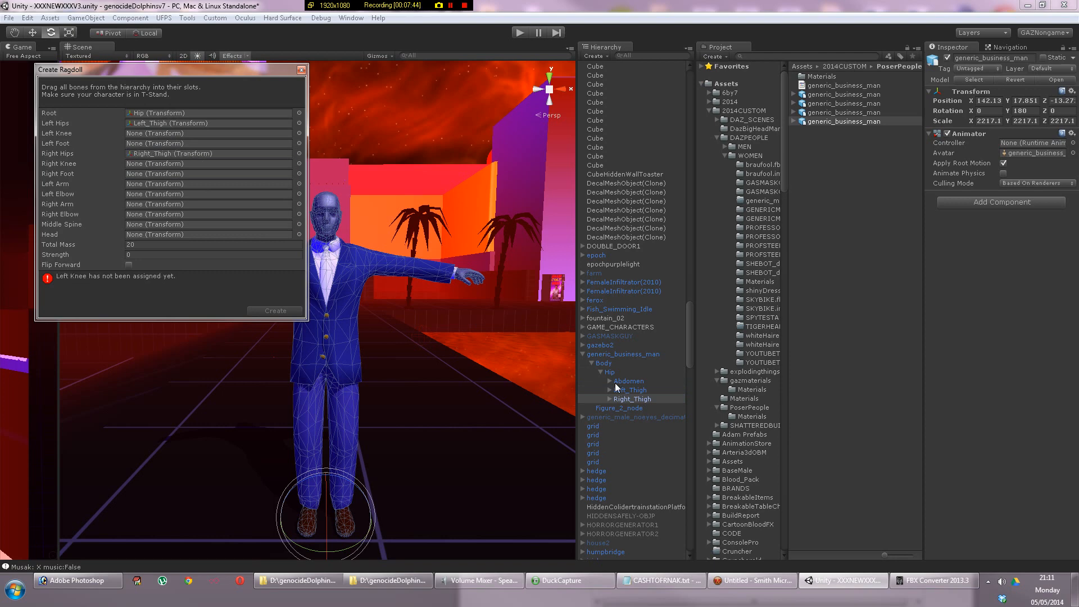
left_click(632, 340)
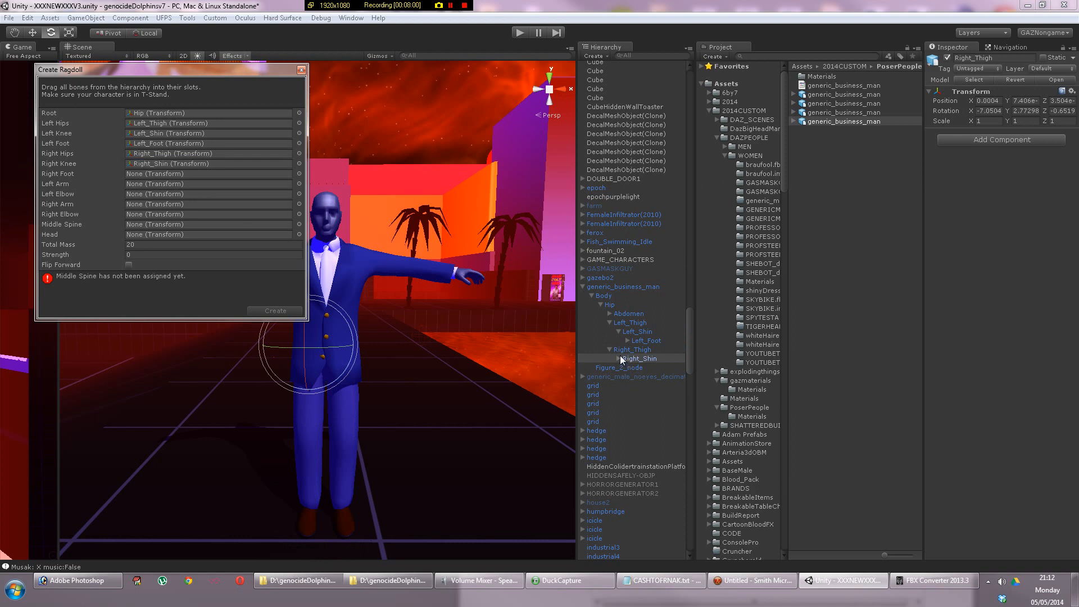
left_click(609, 359)
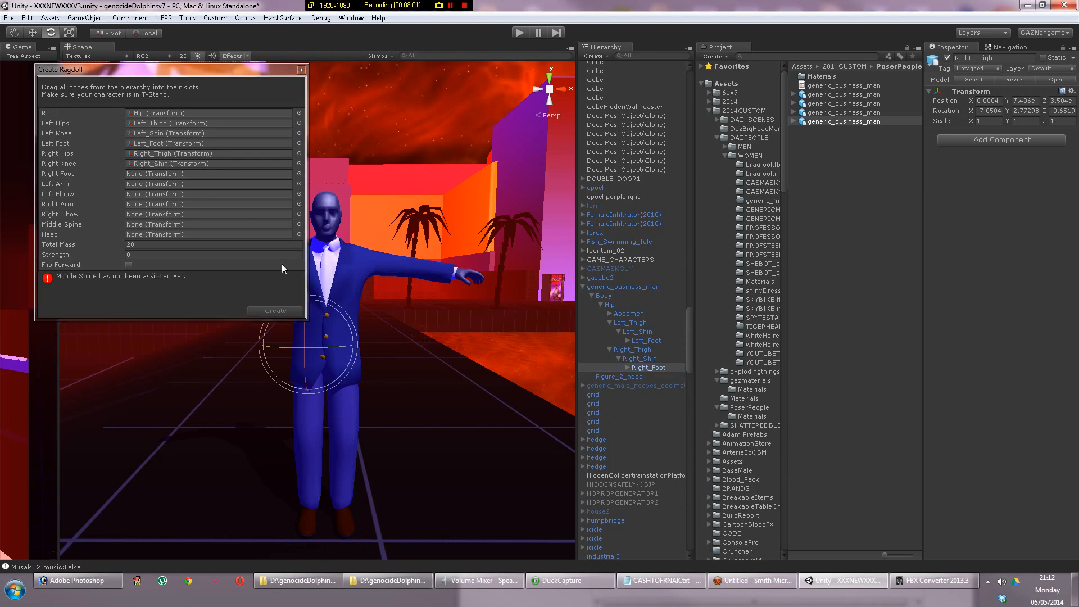
left_click(207, 173)
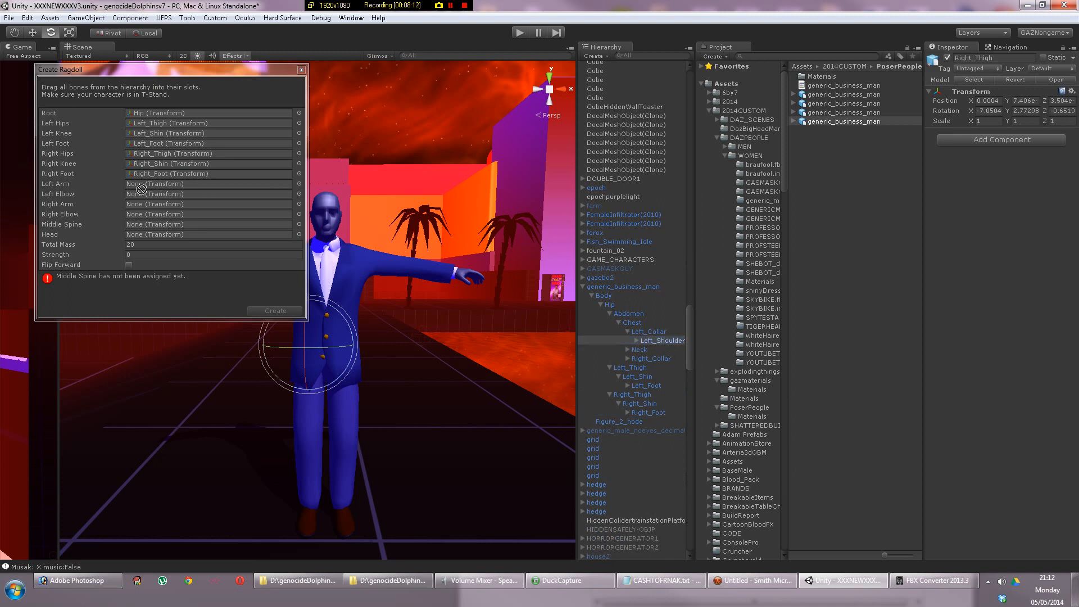
Assign Right_Foot, Left_Shoulder, Right_Shoulder, Chest and Head to their ragdoll wizard slots
left_click(210, 184)
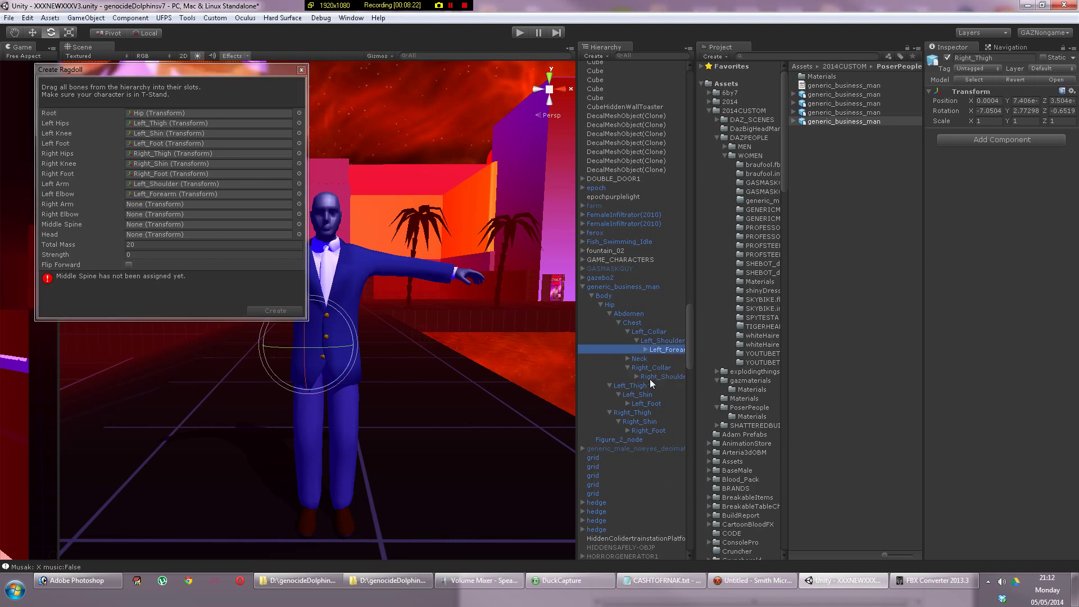
left_click(627, 367)
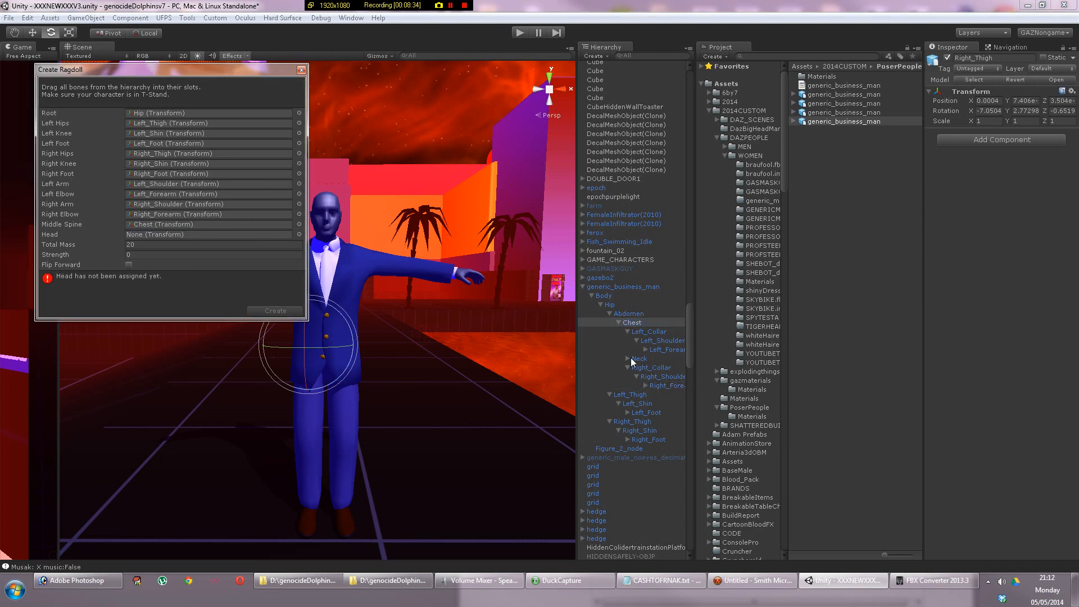
left_click(638, 367)
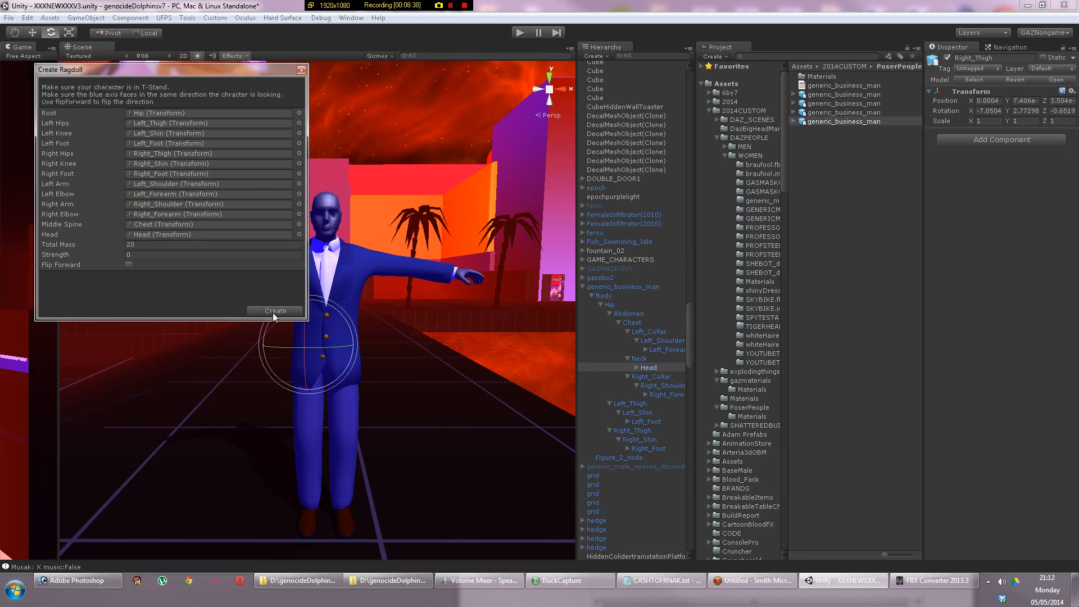
mouse_move(297, 315)
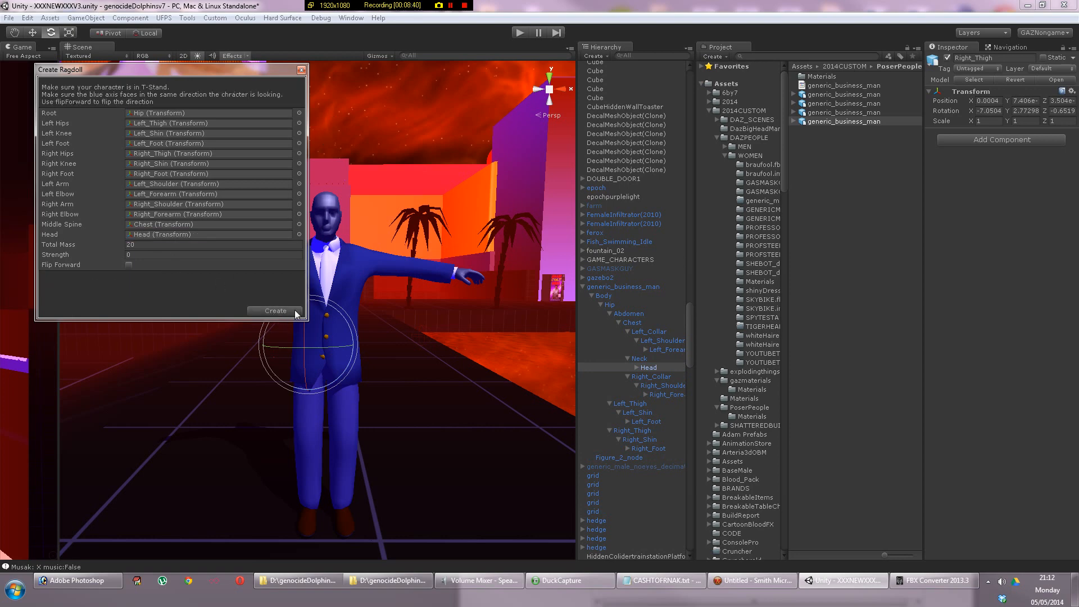
Create the ragdoll for generic_business_man, then select him and switch to the Move tool
left_click(275, 310)
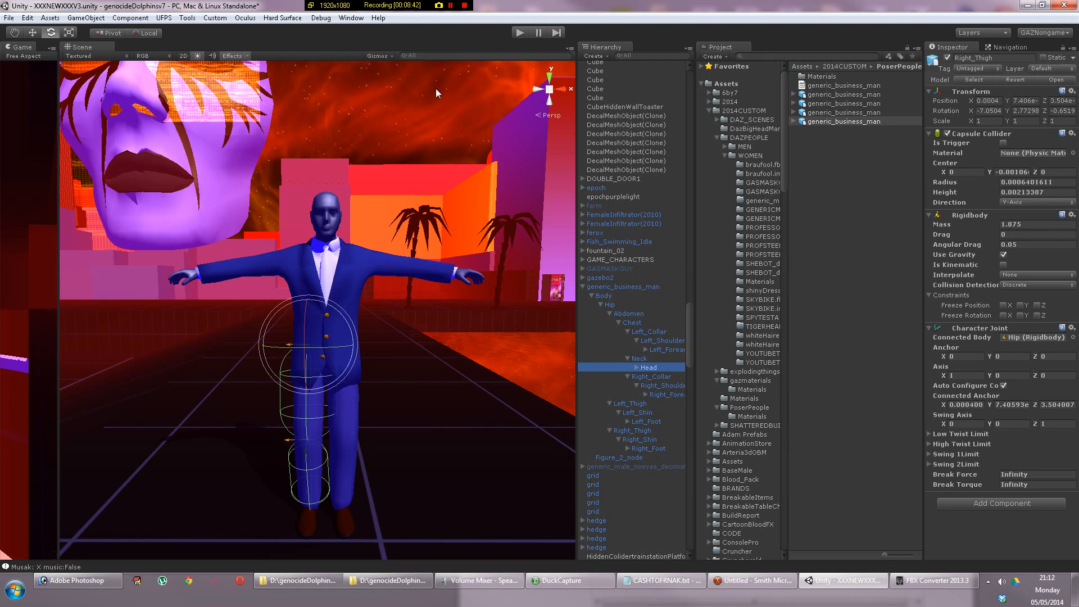
left_click(625, 287)
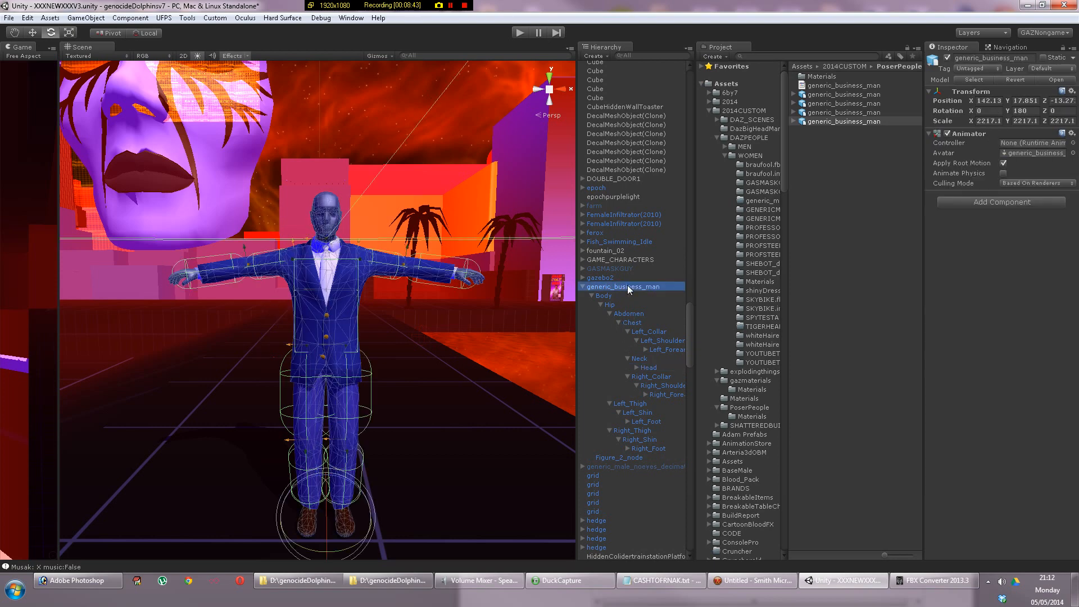
mouse_move(617, 317)
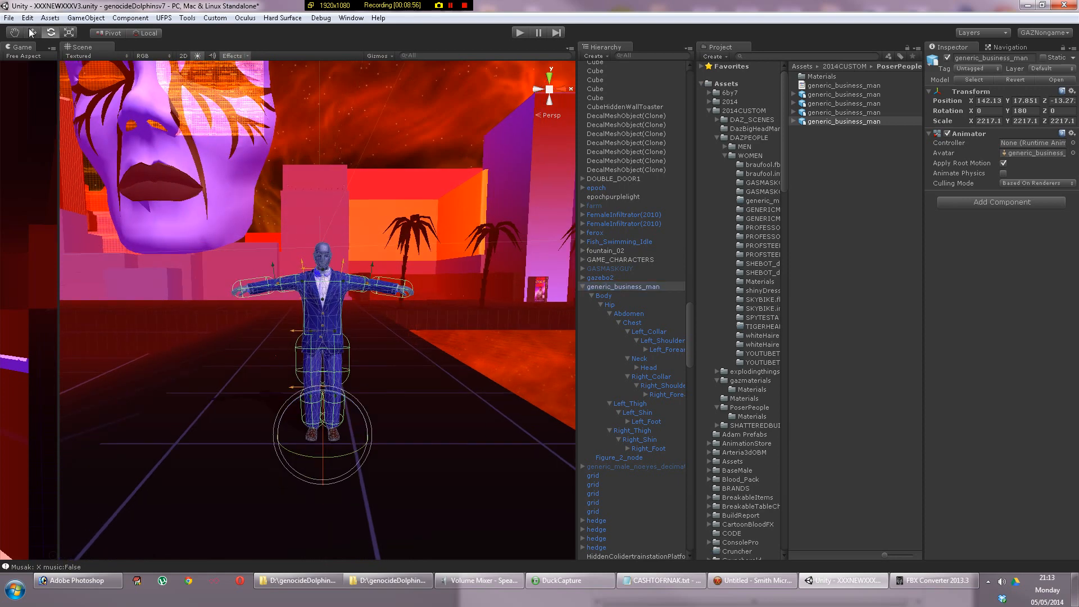
left_click(31, 33)
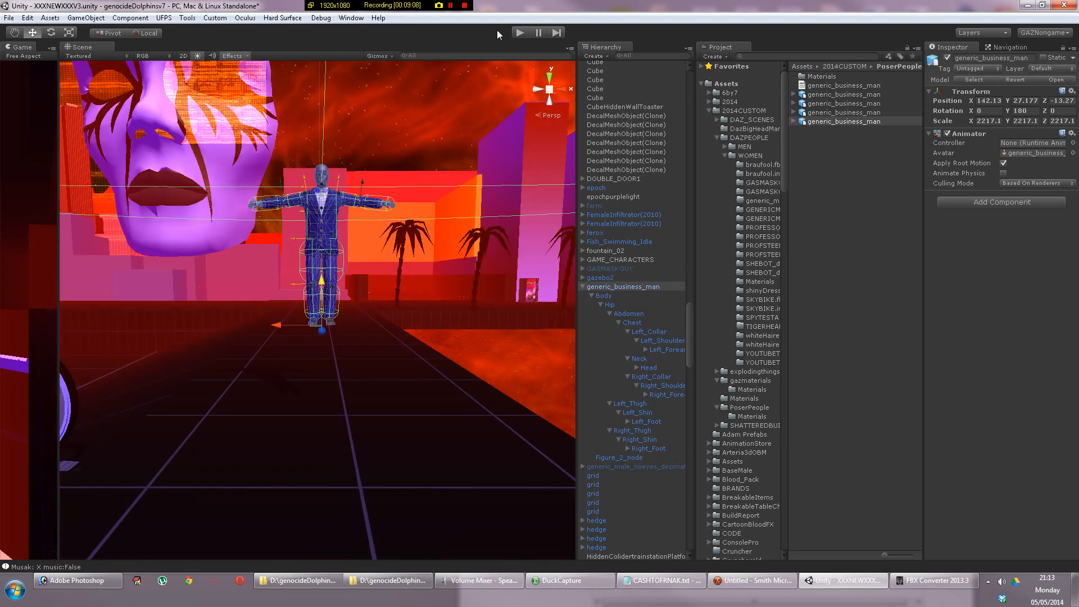
Play the scene to watch the business man's ragdoll behave
left_click(452, 5)
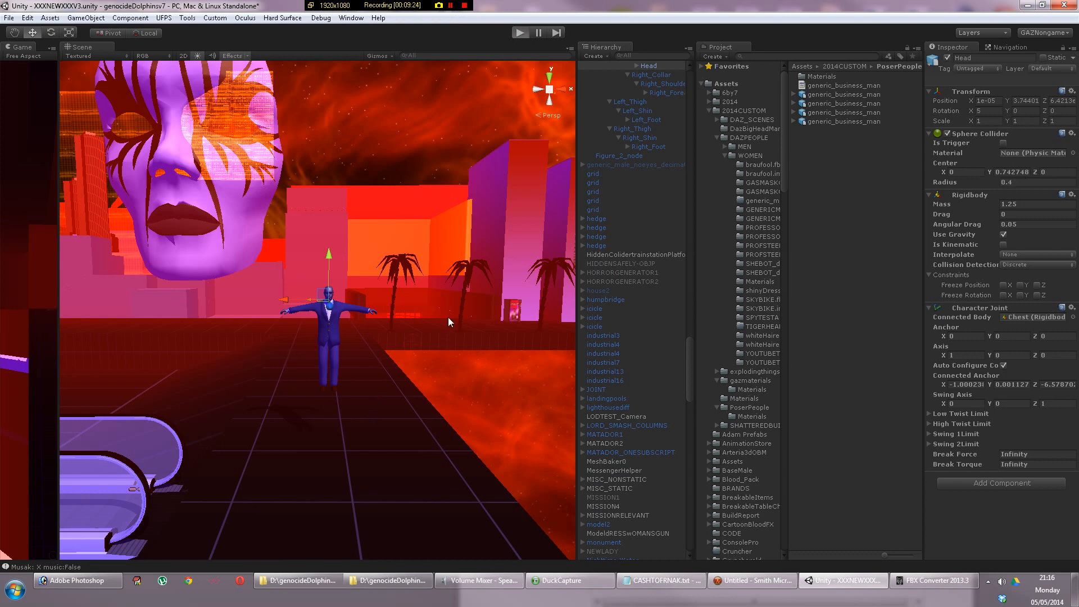
mouse_move(414, 319)
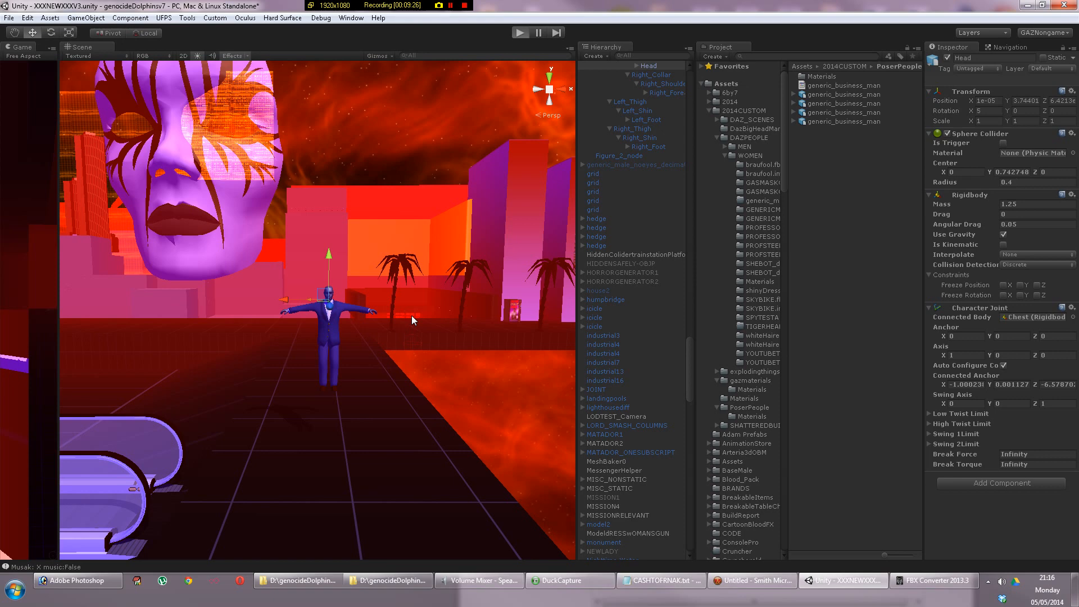